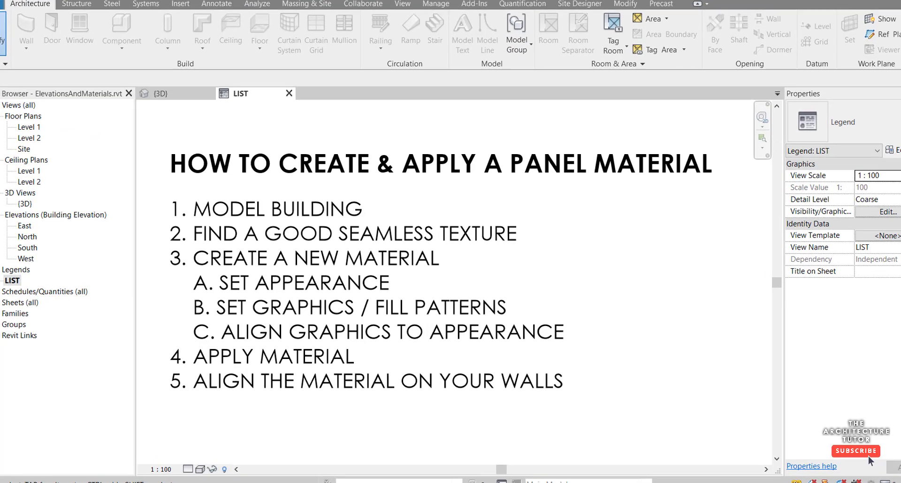
Step: Open the Level 1 floor plan view from the Project Browser
{"action": "double_click", "coordinate": [29, 127]}
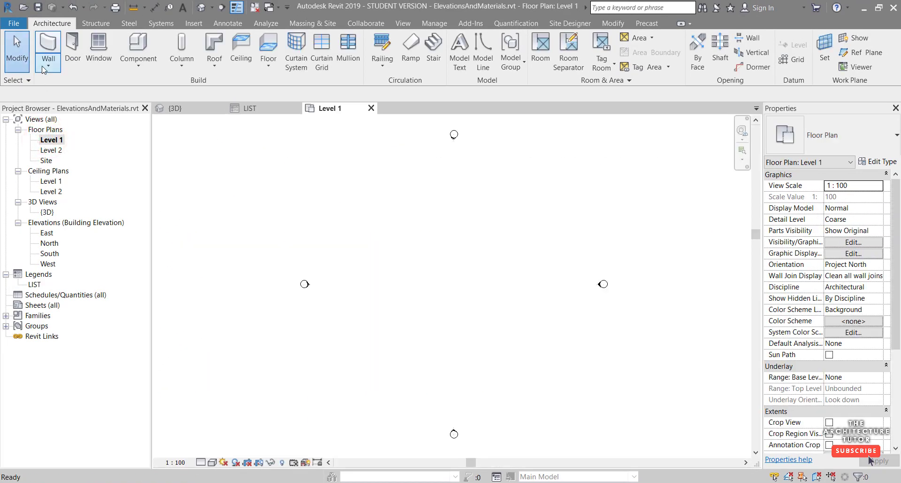
Step: Start the Wall tool with the wall height set to Level 2
{"action": "left_click", "coordinate": [44, 45]}
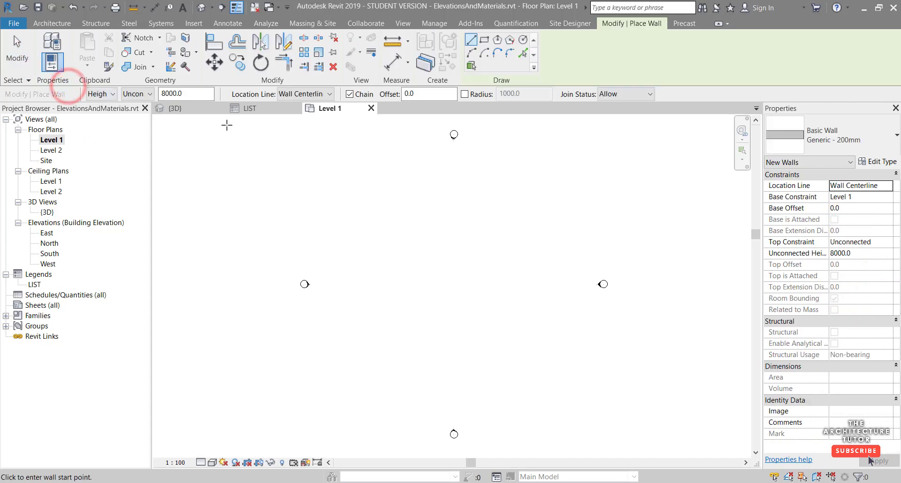
{"action": "left_click", "coordinate": [147, 94]}
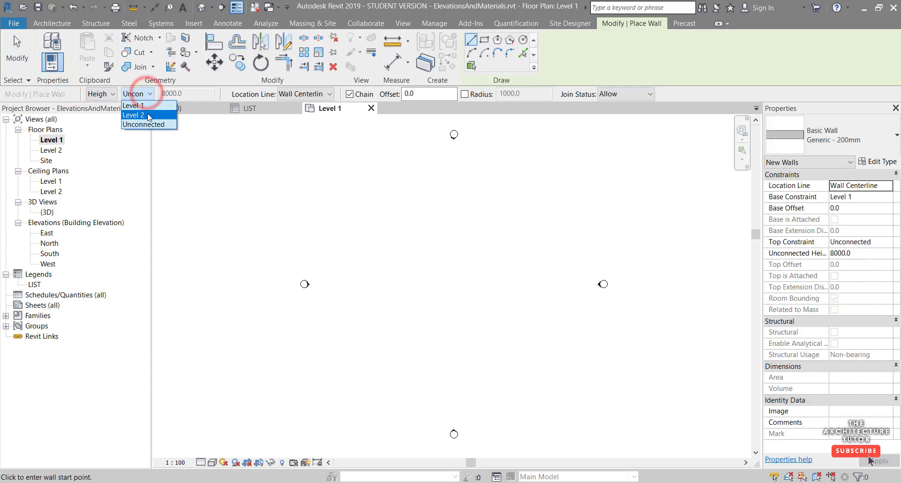
{"action": "left_click", "coordinate": [134, 114]}
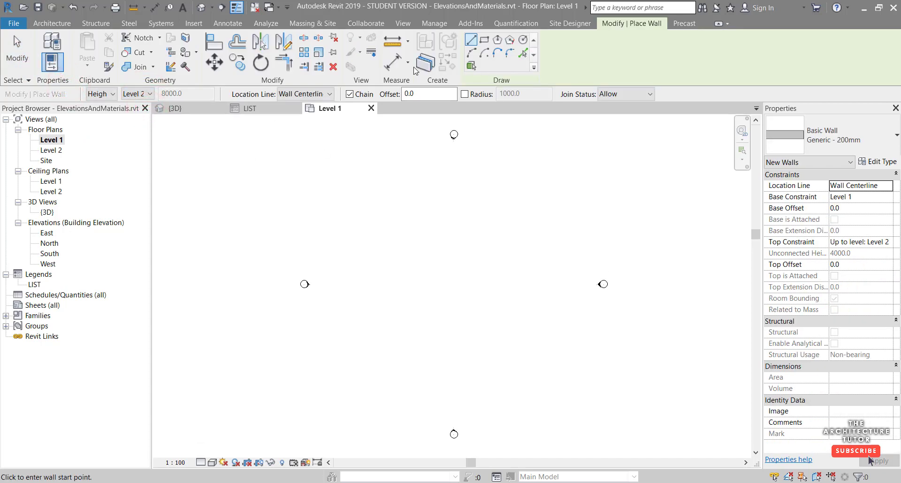
{"action": "left_click", "coordinate": [486, 39]}
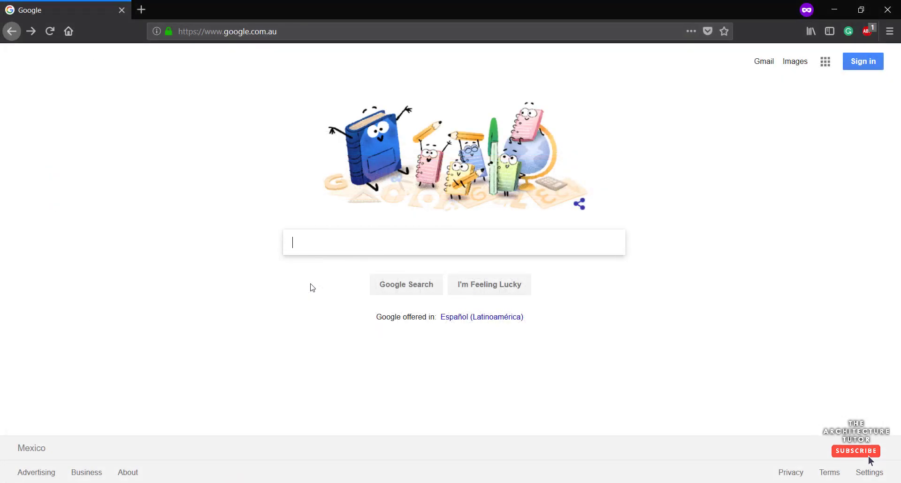
Step: Search Google for 'aluminium panel cladding seamless texture'
{"action": "type", "text": "aluminium panel cladding seamless textur"}
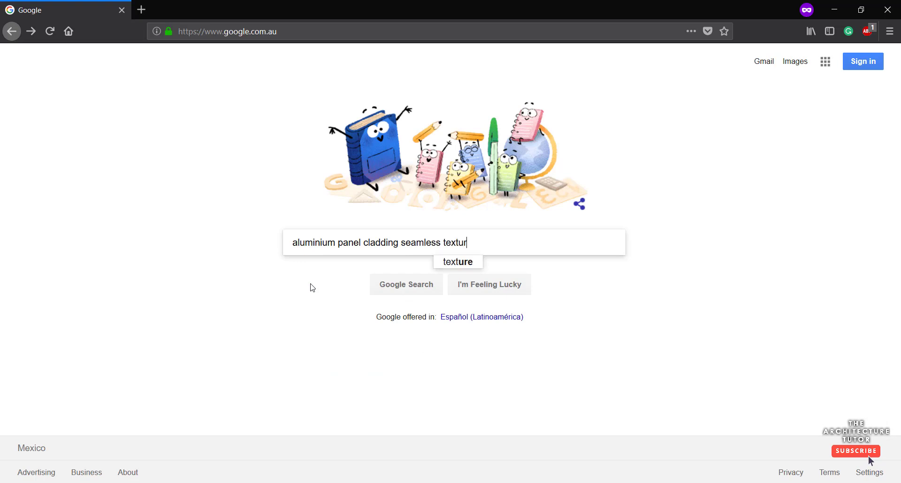
{"action": "type", "text": "e"}
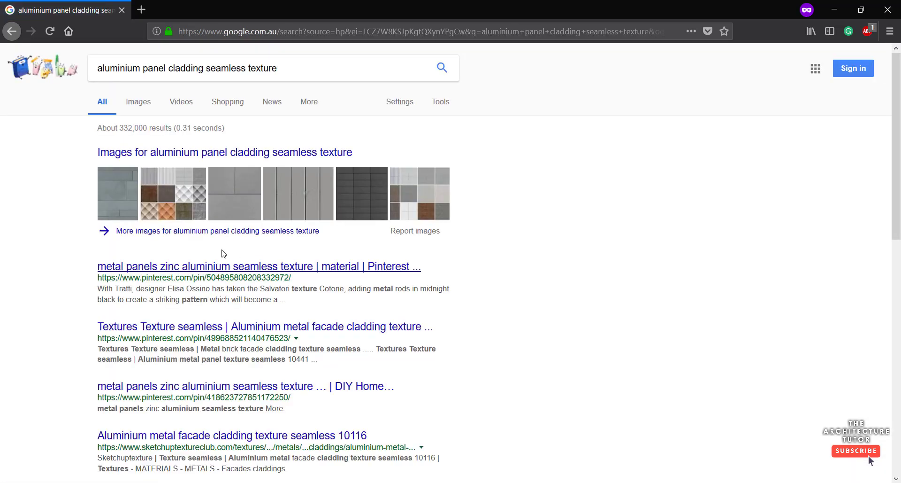
Step: Open the galvanized steel vertical panel texture full size in Google Images and right-click to save it
{"action": "left_click", "coordinate": [138, 102]}
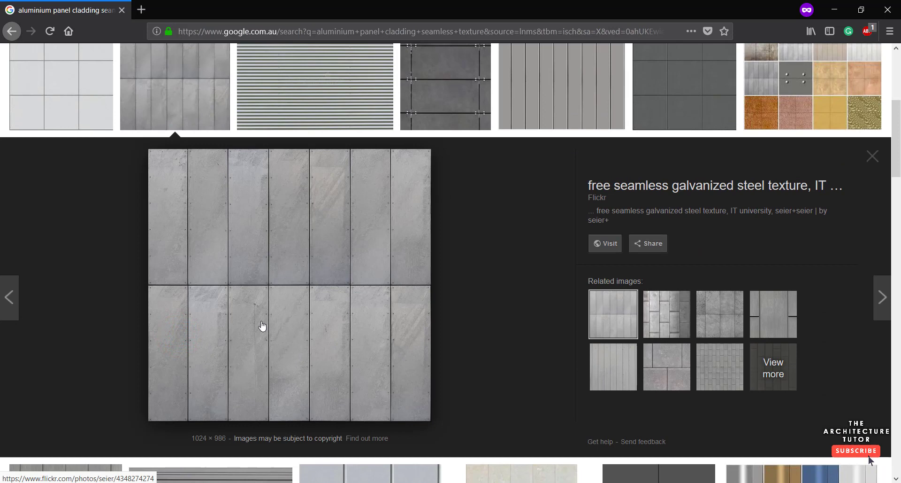
{"action": "left_click", "coordinate": [263, 326]}
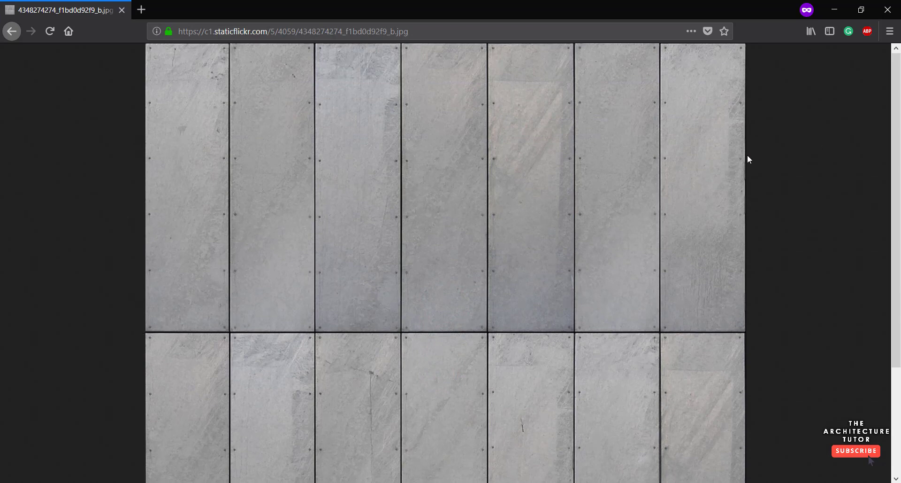
{"action": "scroll", "scroll_direction": "down", "scroll_amount": 3}
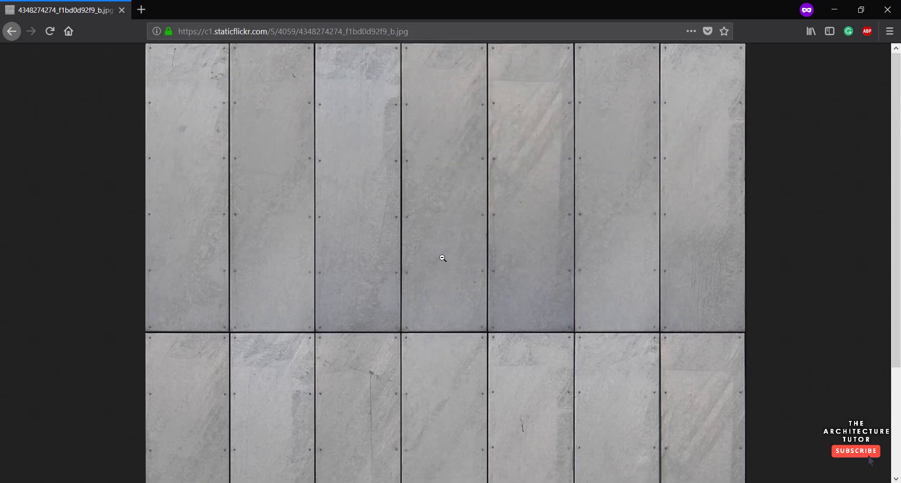
{"action": "right_click", "coordinate": [442, 258]}
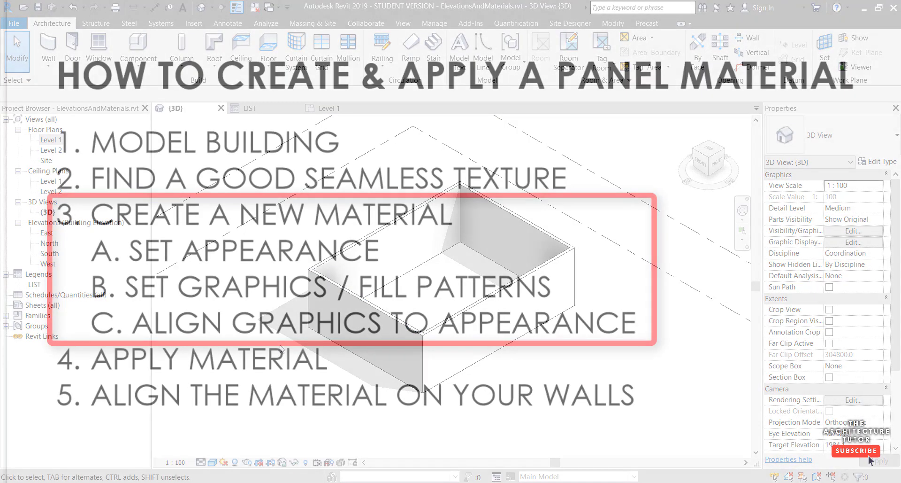
Step: Create a new material in the Material Browser and name it '- Aluminium Panels'
{"action": "left_click", "coordinate": [434, 23]}
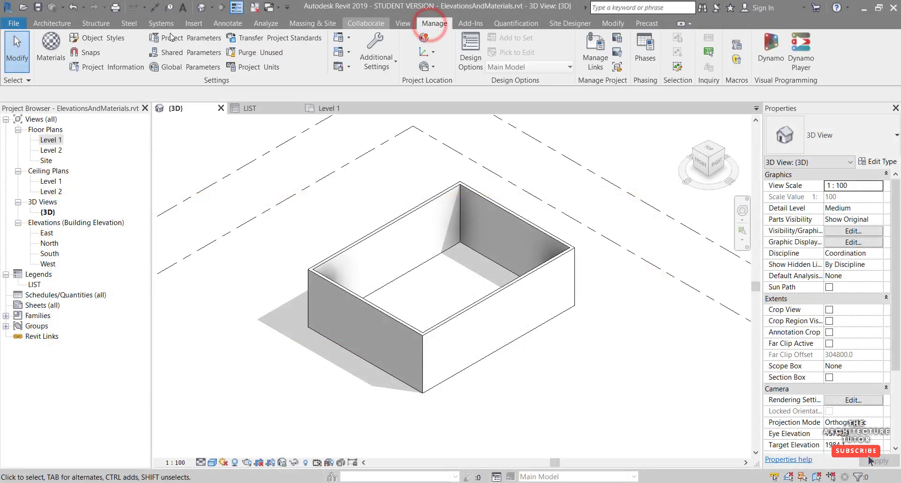
{"action": "left_click", "coordinate": [51, 44]}
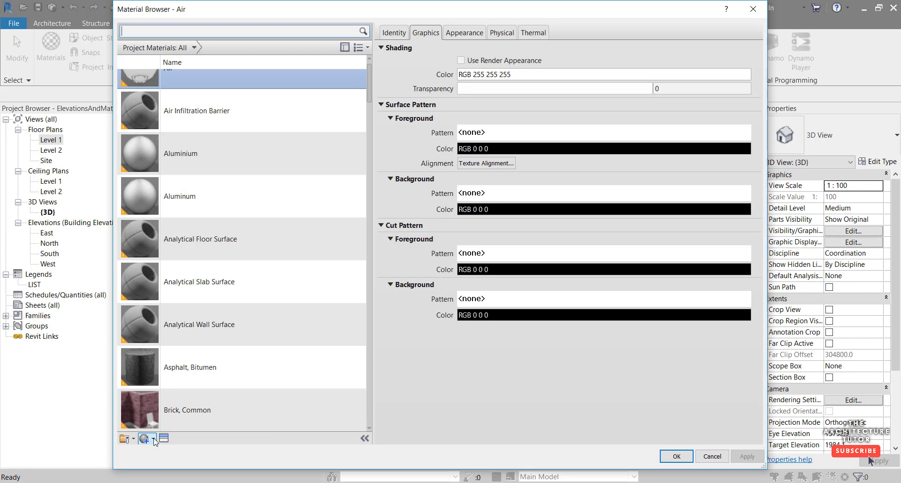
{"action": "left_click", "coordinate": [145, 438]}
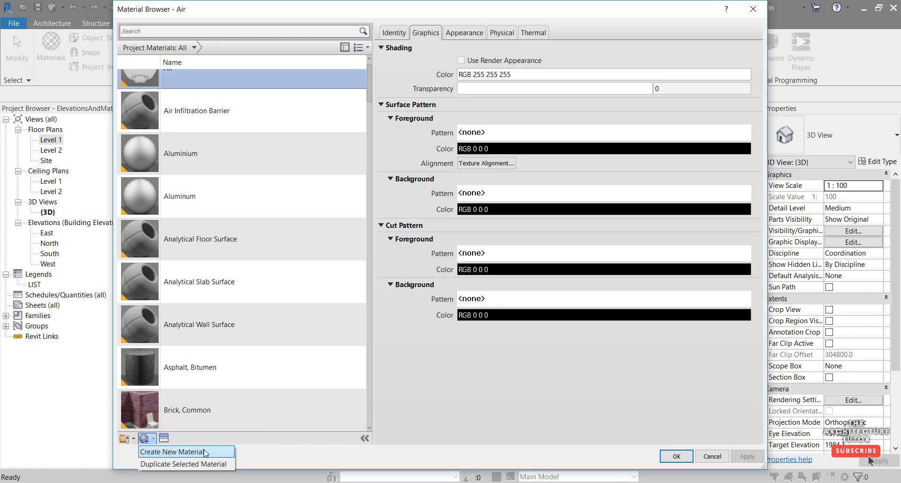
{"action": "left_click", "coordinate": [172, 451]}
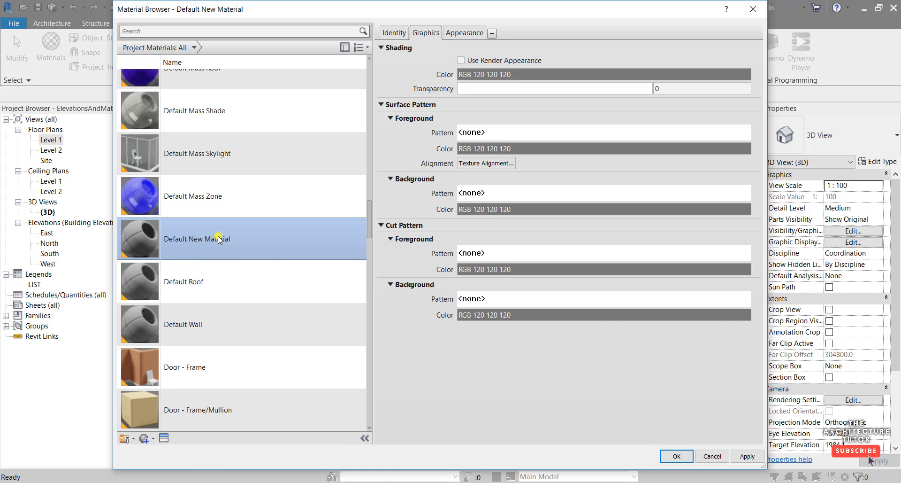
{"action": "double_click", "coordinate": [197, 239]}
{"action": "type", "text": "-"}
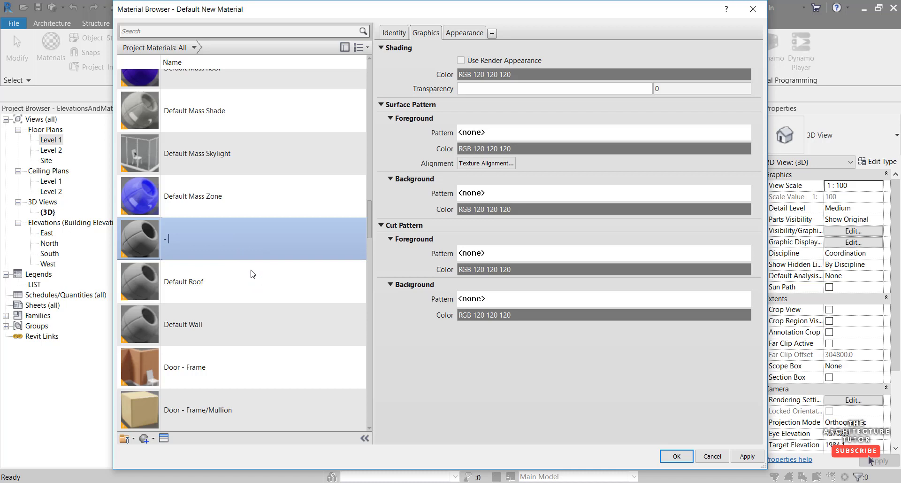
{"action": "type", "text": "Alumi"}
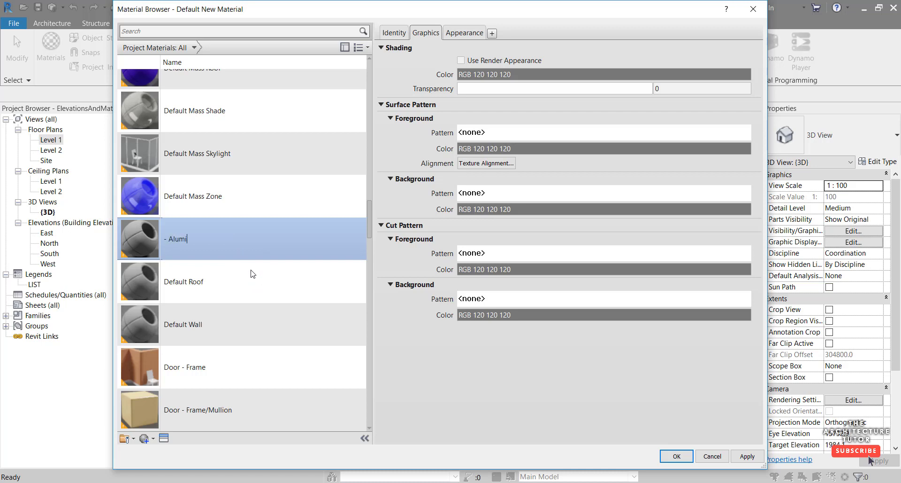
{"action": "type", "text": "nium Panels"}
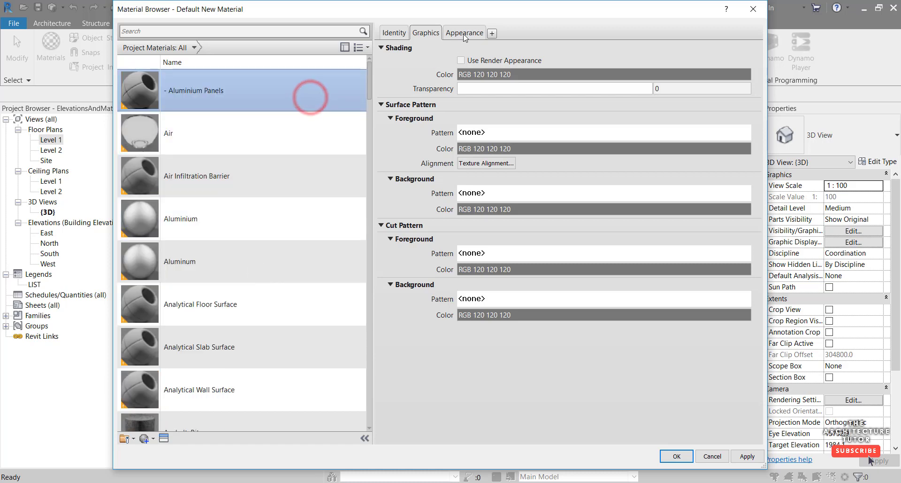
{"action": "mouse_move", "coordinate": [466, 35]}
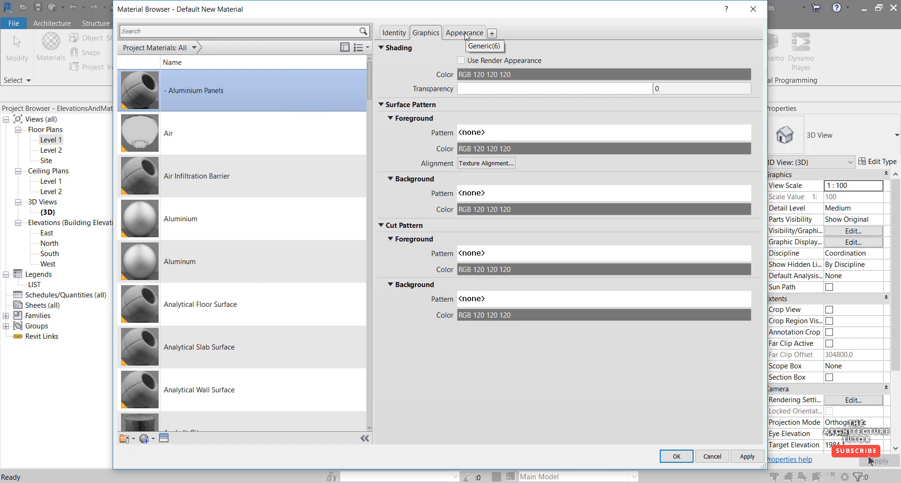
Step: Load VerticalPanels.jpg as the appearance image and preview it on walls
{"action": "left_click", "coordinate": [465, 32]}
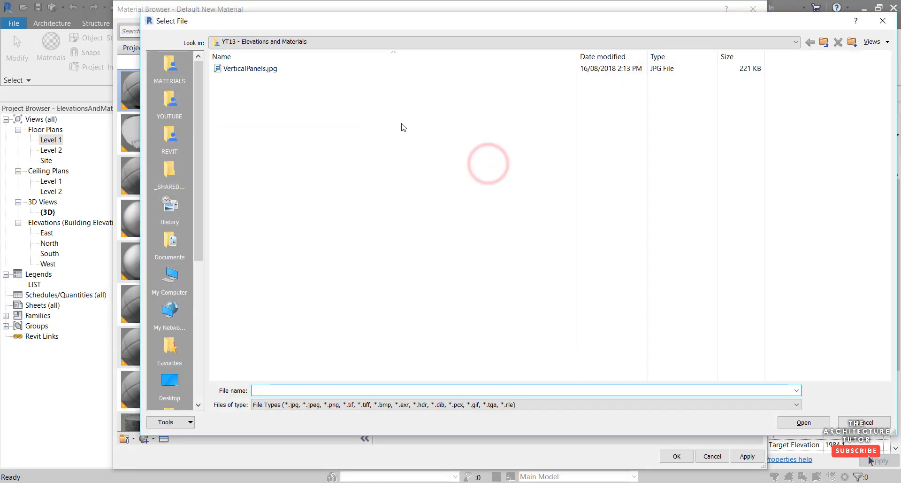
{"action": "left_click", "coordinate": [249, 69]}
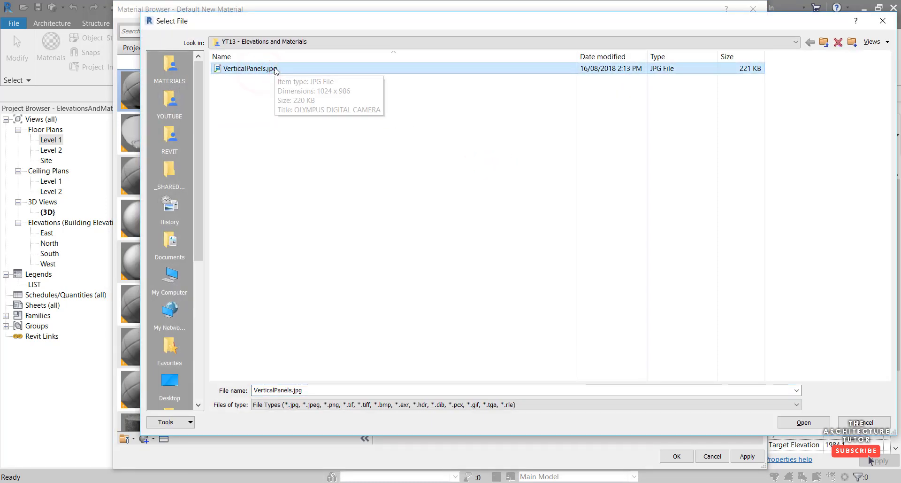
{"action": "left_click", "coordinate": [880, 41]}
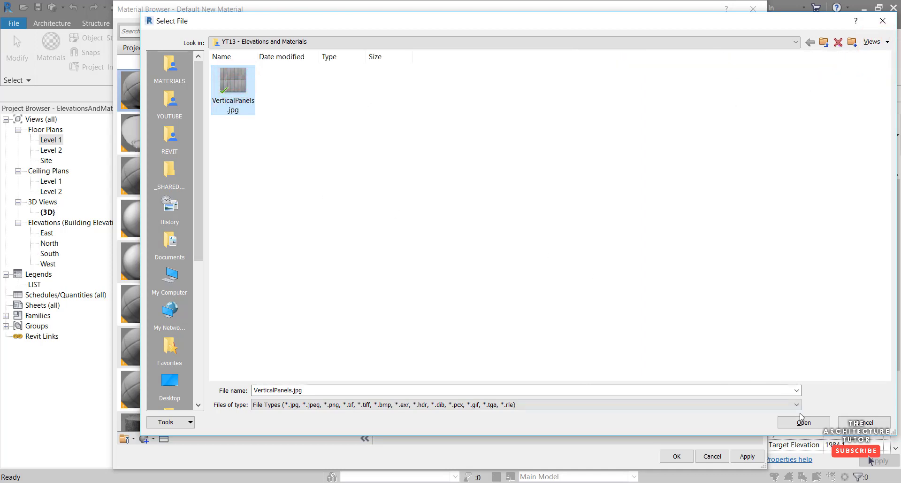
{"action": "left_click", "coordinate": [804, 422]}
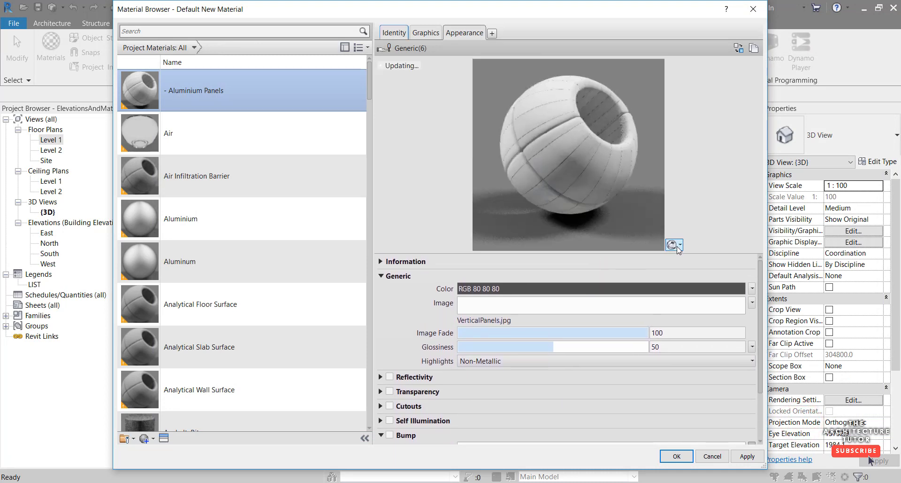
{"action": "left_click", "coordinate": [679, 244]}
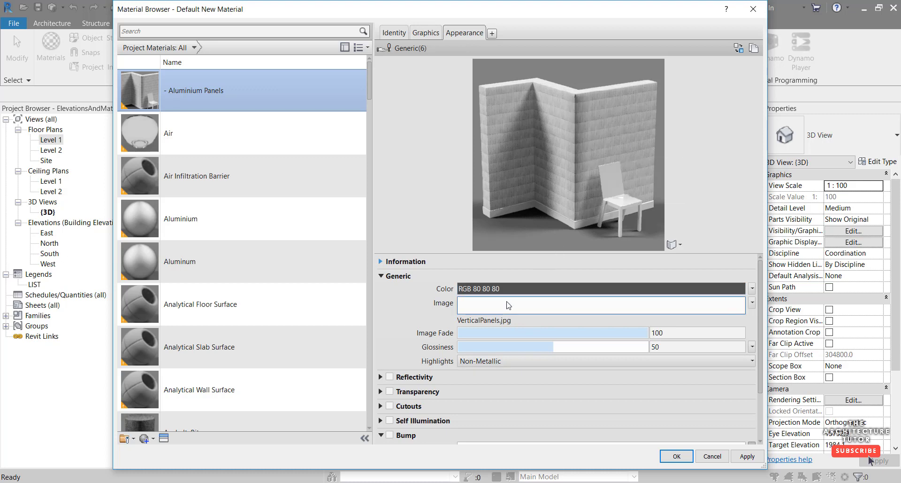
Step: Set the texture sample width to 4000 mm in the Texture Editor
{"action": "left_click", "coordinate": [601, 305]}
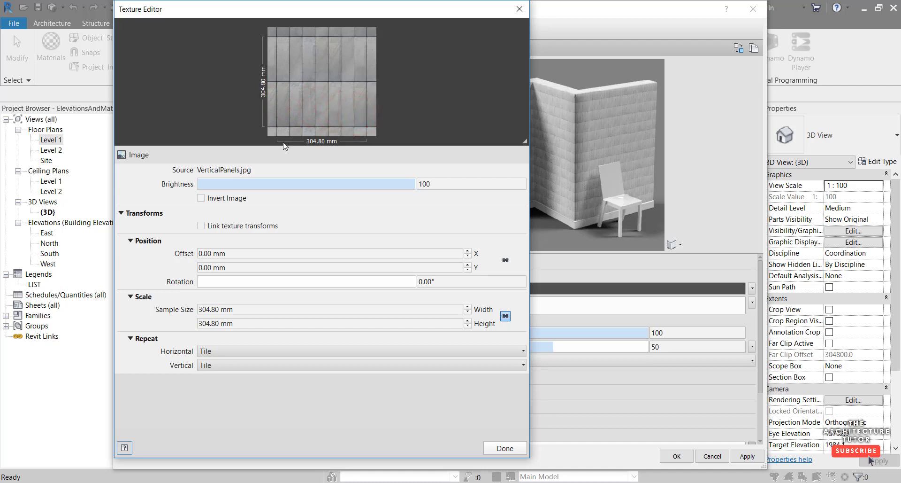
{"action": "mouse_move", "coordinate": [415, 107]}
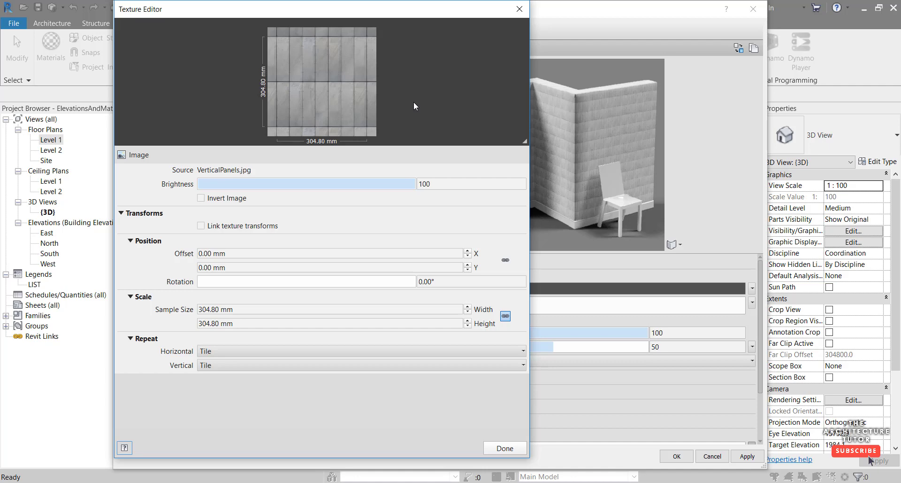
{"action": "mouse_move", "coordinate": [505, 316]}
{"action": "type", "text": "4000"}
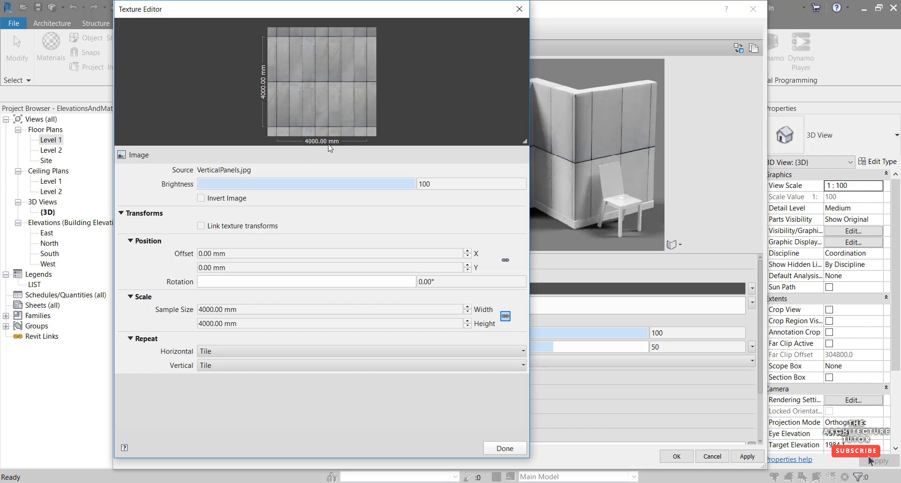
{"action": "mouse_move", "coordinate": [296, 127]}
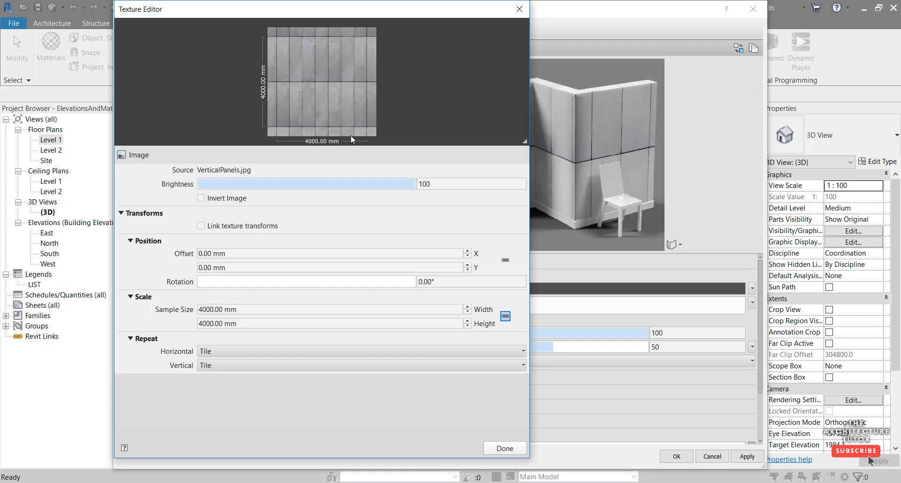
{"action": "mouse_move", "coordinate": [279, 70]}
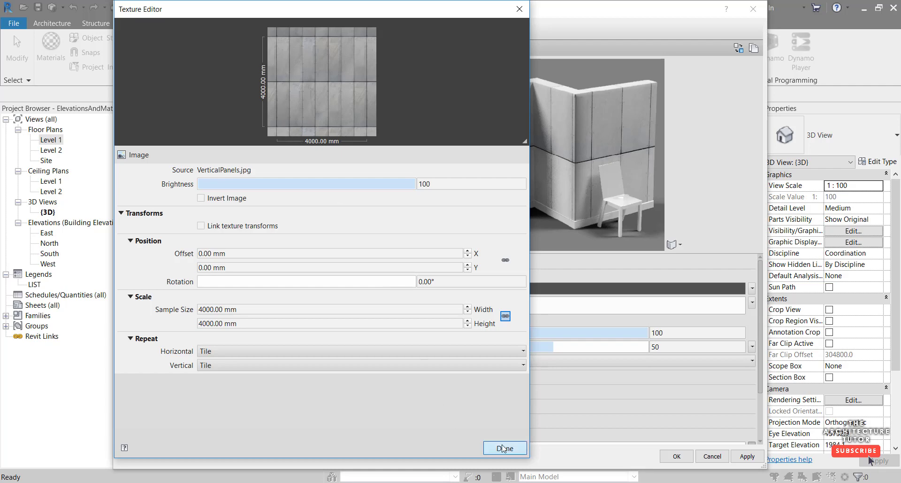
{"action": "left_click", "coordinate": [505, 447]}
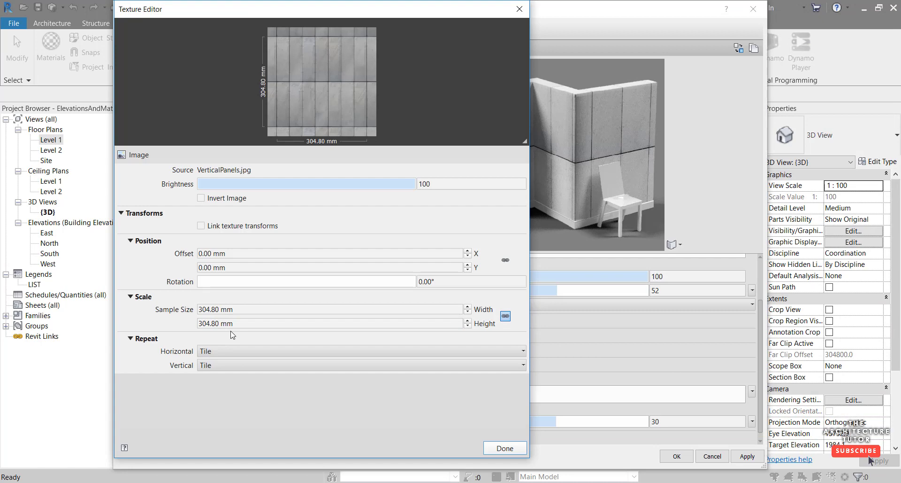
{"action": "left_click", "coordinate": [249, 308]}
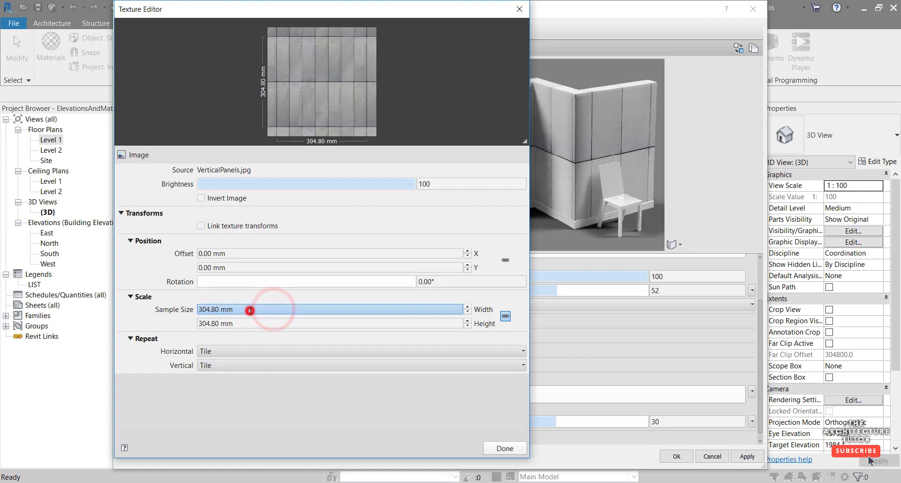
{"action": "type", "text": "4000.00 mm"}
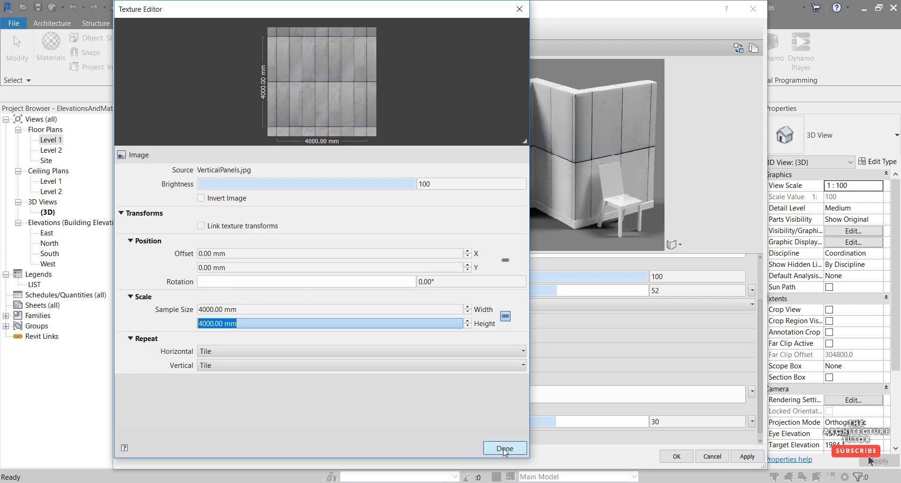
{"action": "left_click", "coordinate": [505, 447]}
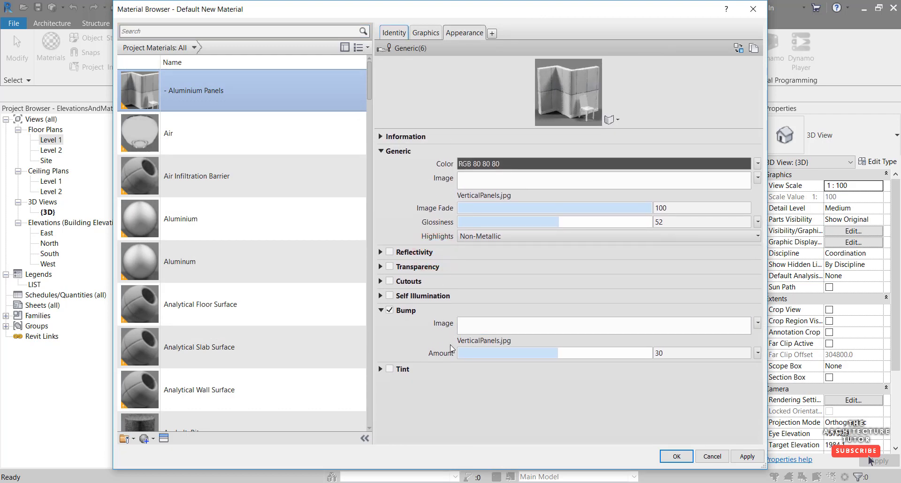
{"action": "mouse_move", "coordinate": [426, 195]}
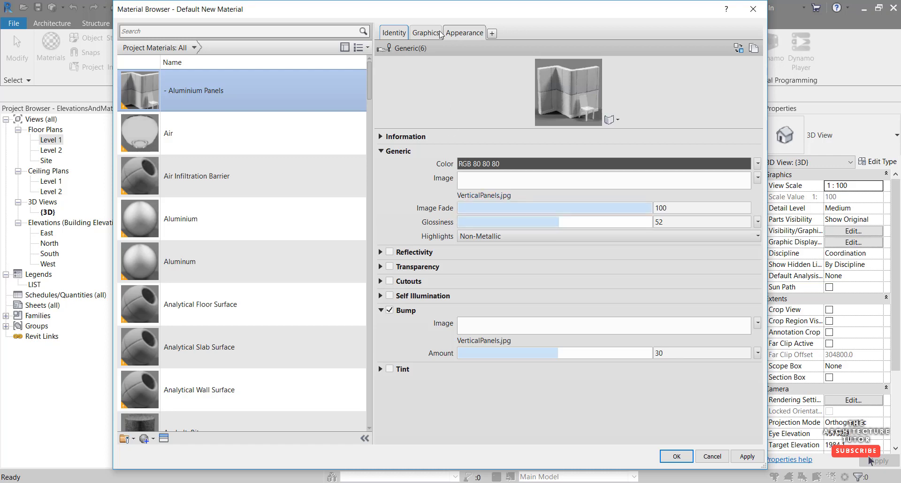
{"action": "mouse_move", "coordinate": [427, 35]}
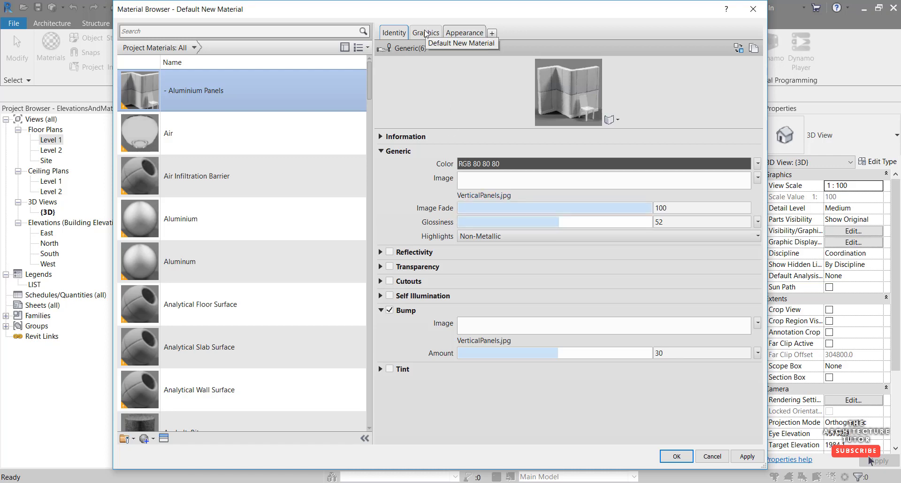
Step: Open Fill Patterns from the Graphics tab's surface foreground pattern field
{"action": "left_click", "coordinate": [429, 32]}
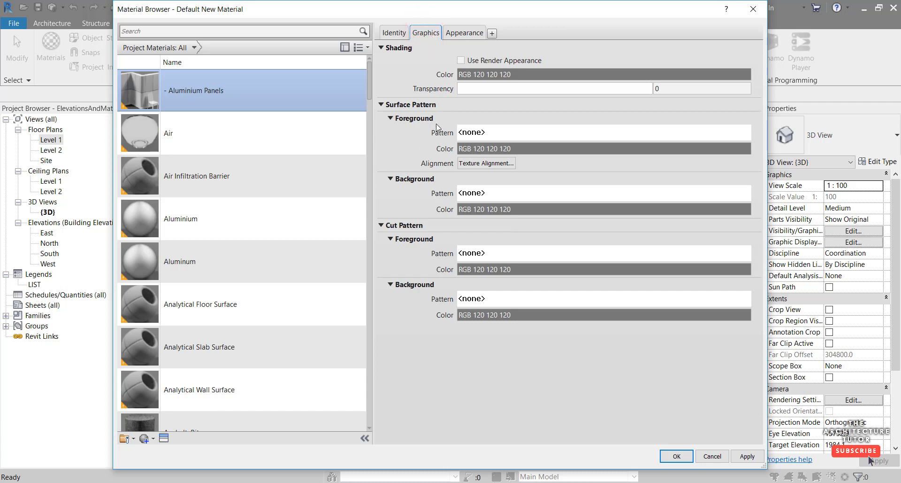
{"action": "mouse_move", "coordinate": [413, 111]}
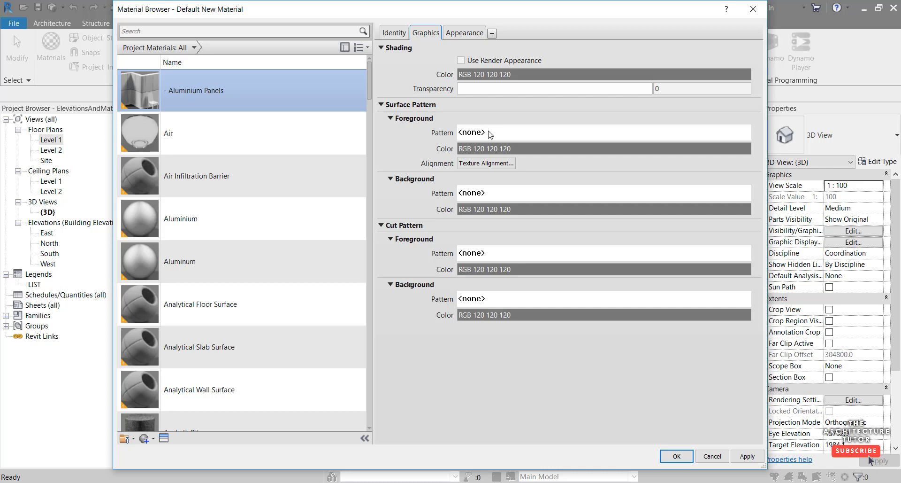
{"action": "left_click", "coordinate": [486, 131]}
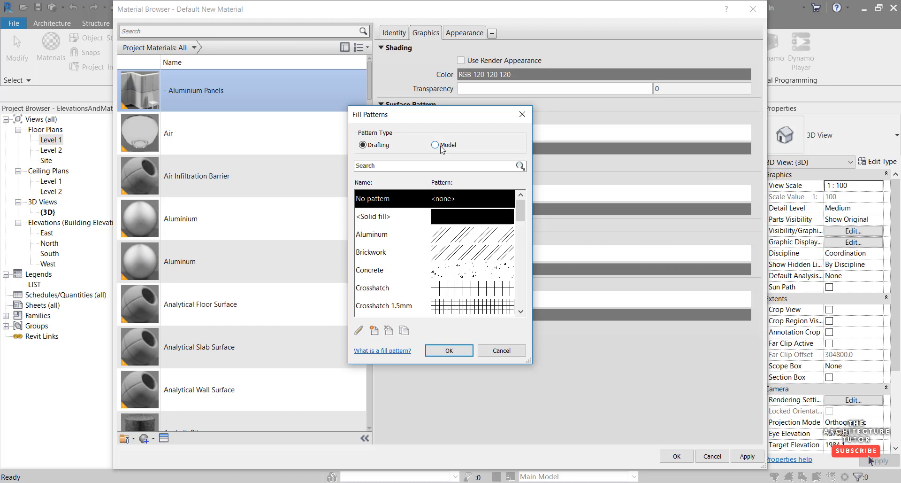
Step: Create model crosshatch pattern 'Aluminium Panels' with angle 0, spacings 2000 and 400
{"action": "left_click", "coordinate": [434, 144]}
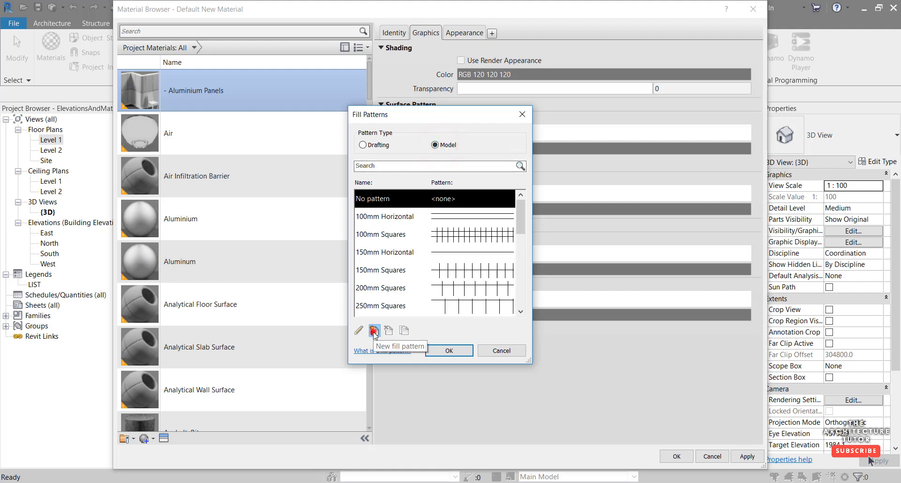
{"action": "left_click", "coordinate": [374, 331]}
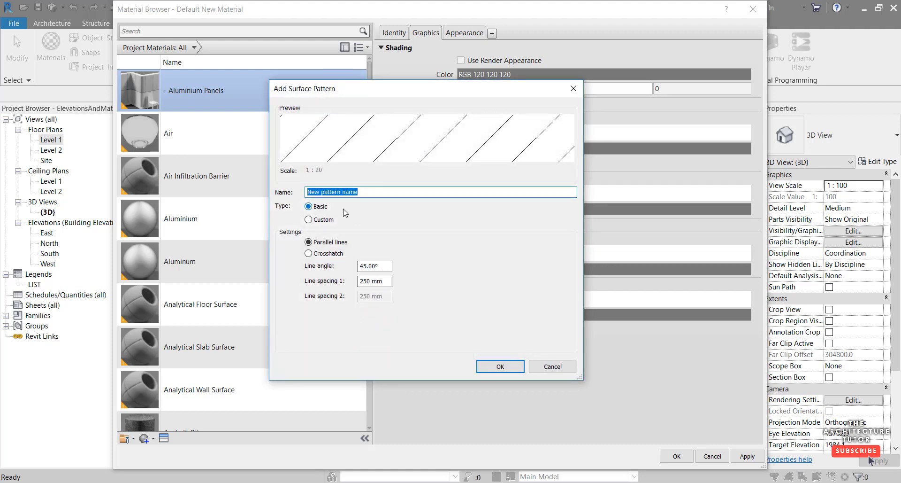
{"action": "type", "text": "Aluminium Panels"}
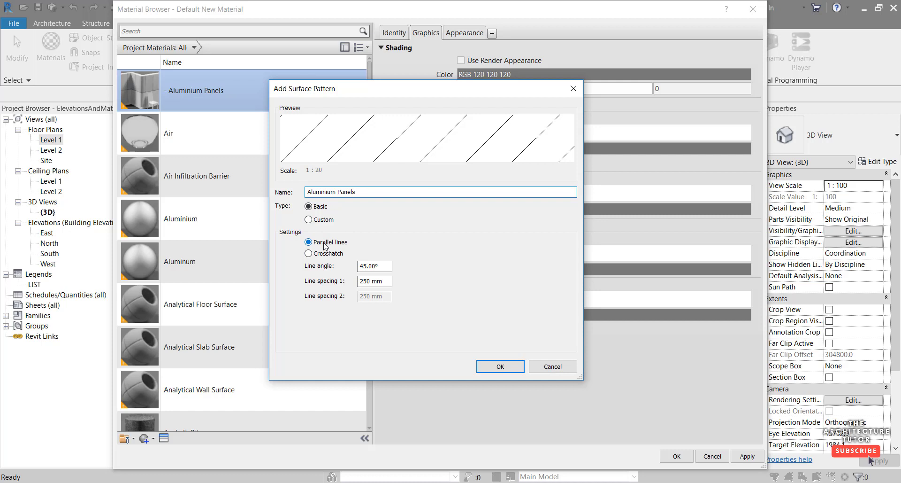
{"action": "left_click", "coordinate": [308, 253]}
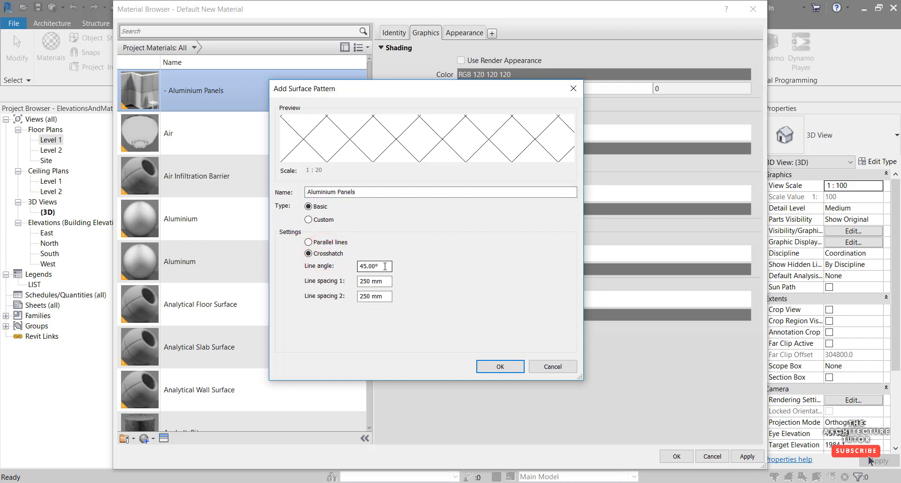
{"action": "type", "text": "0"}
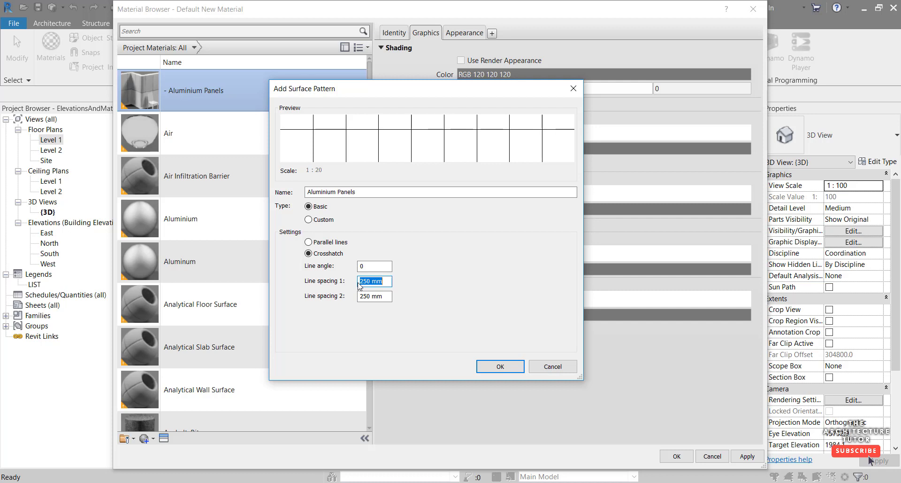
{"action": "type", "text": "2000"}
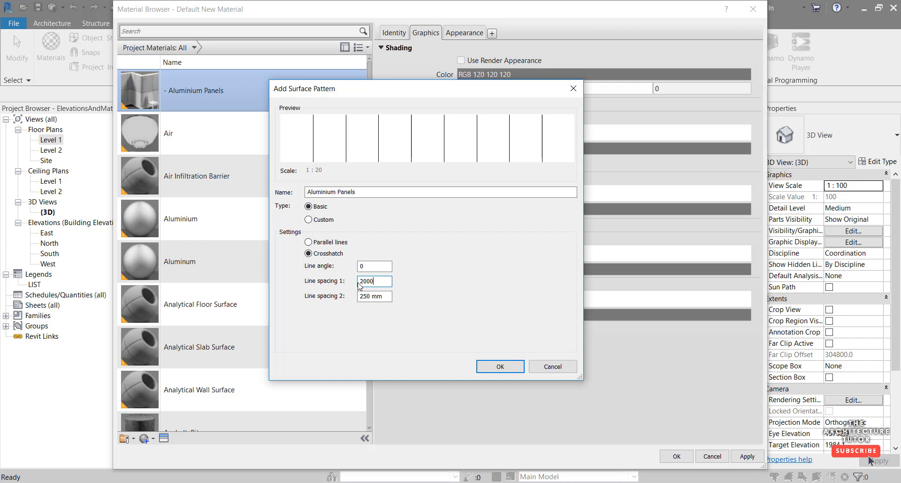
{"action": "left_click", "coordinate": [375, 296]}
{"action": "type", "text": "="}
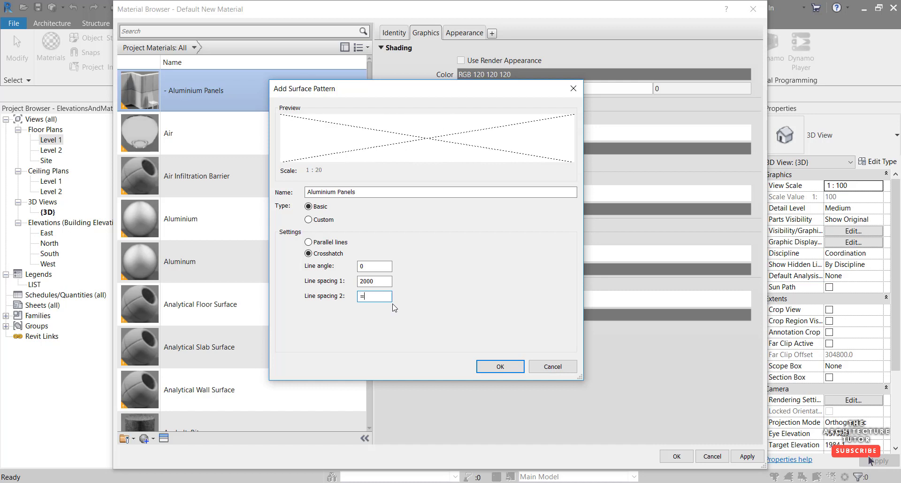
{"action": "type", "text": "400"}
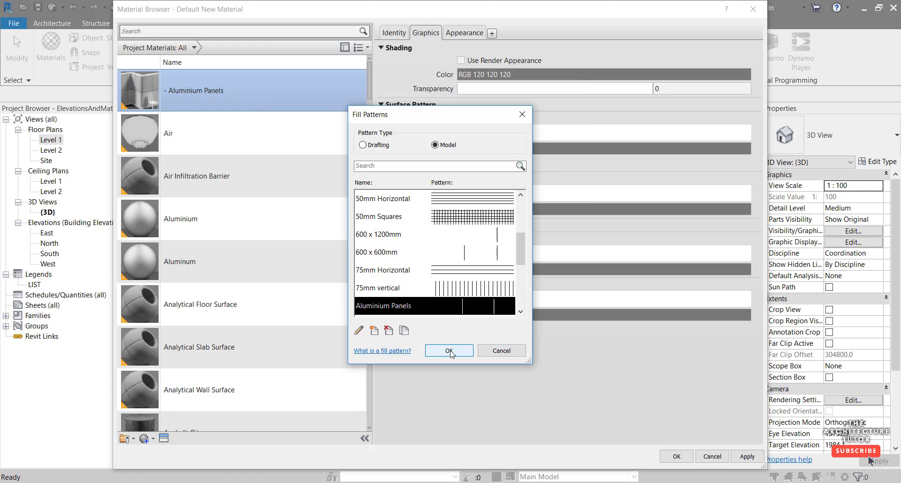
{"action": "left_click", "coordinate": [449, 351]}
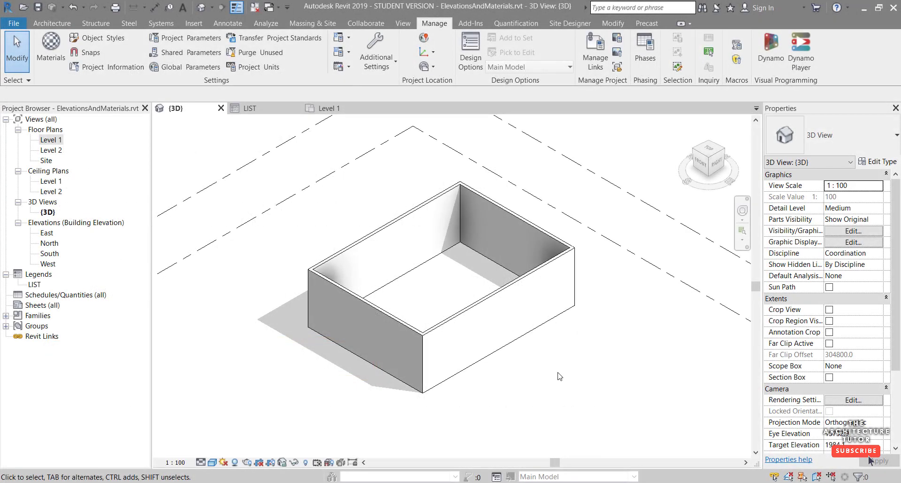
{"action": "mouse_move", "coordinate": [501, 295]}
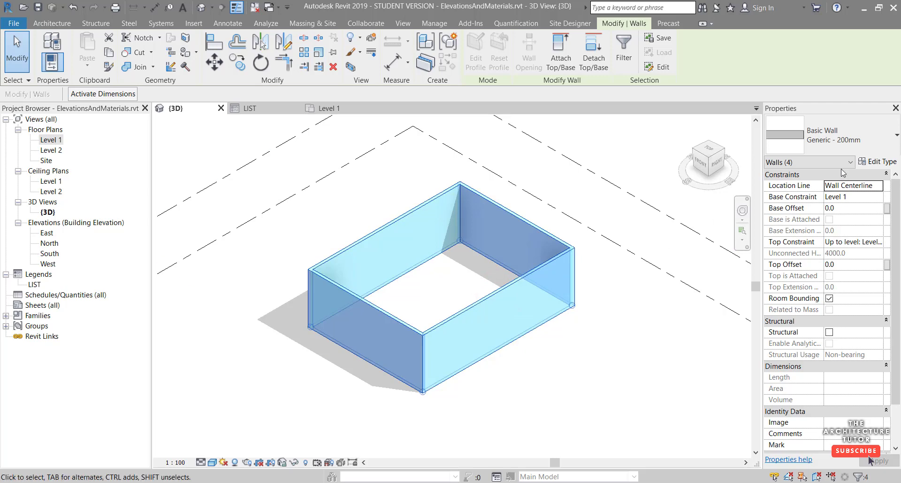
Step: Add a 20 mm exterior Finish 1 layer of Aluminium Panels to the wall type
{"action": "left_click", "coordinate": [883, 161]}
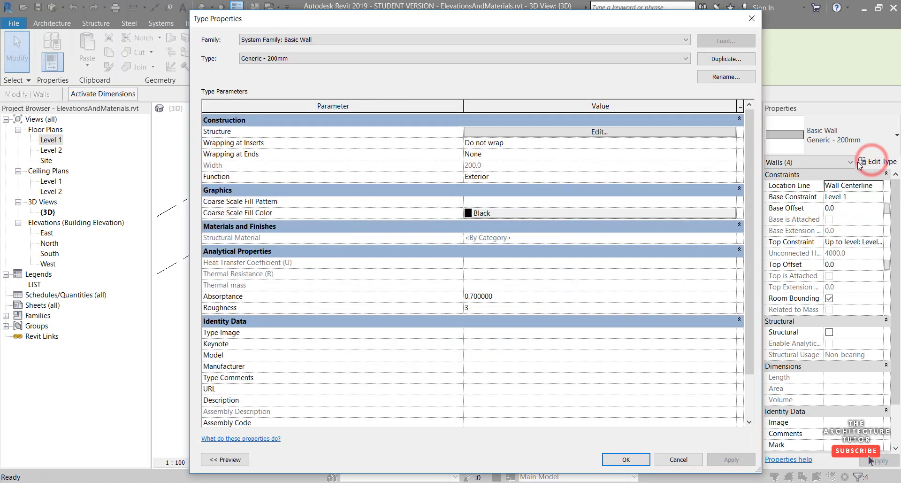
{"action": "left_click", "coordinate": [599, 131]}
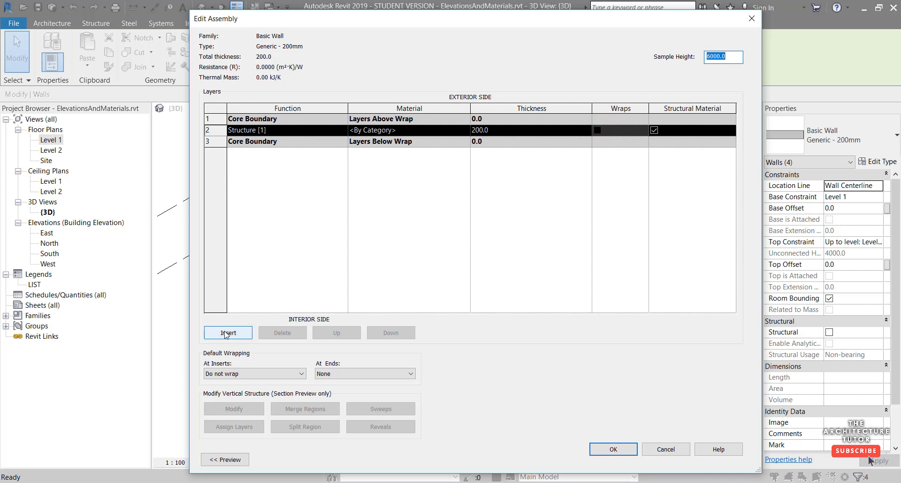
{"action": "left_click", "coordinate": [228, 332]}
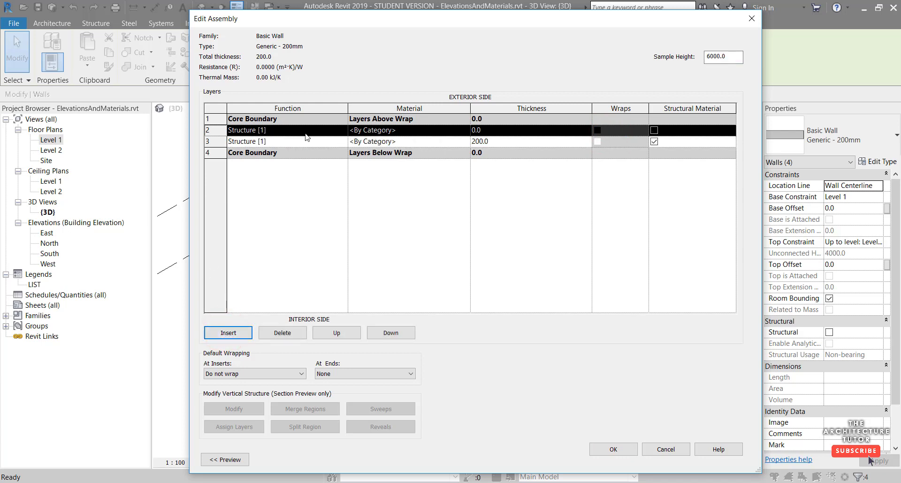
{"action": "left_click", "coordinate": [336, 333]}
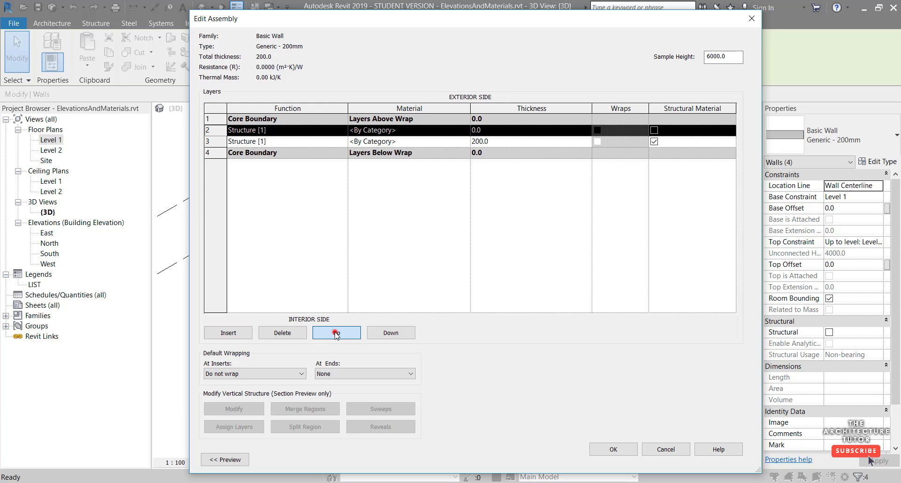
{"action": "left_click", "coordinate": [337, 333]}
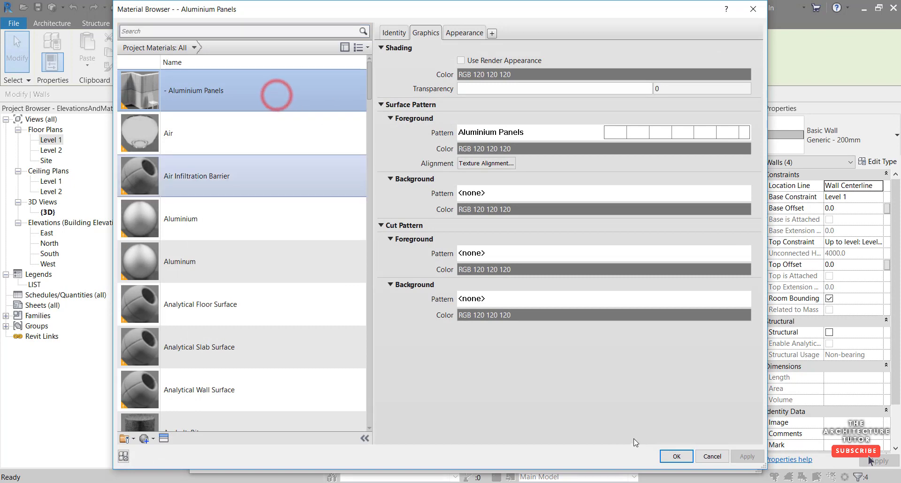
{"action": "left_click", "coordinate": [677, 455]}
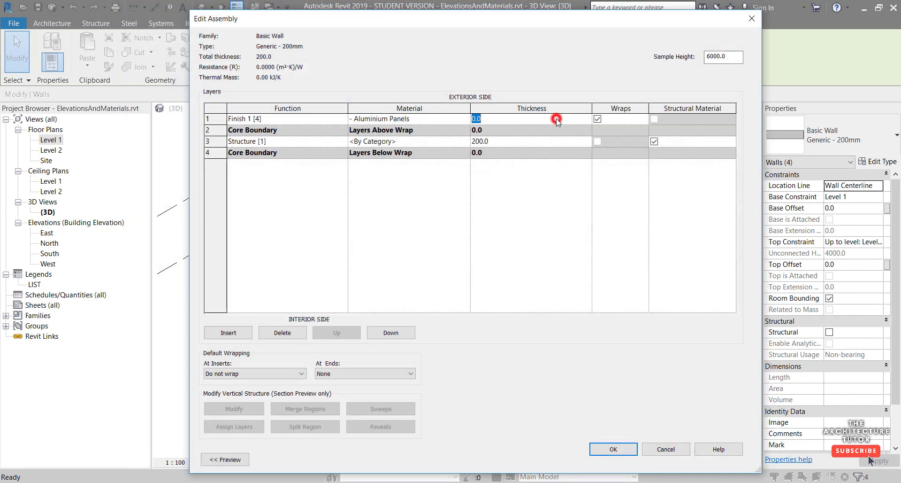
{"action": "type", "text": "20.0"}
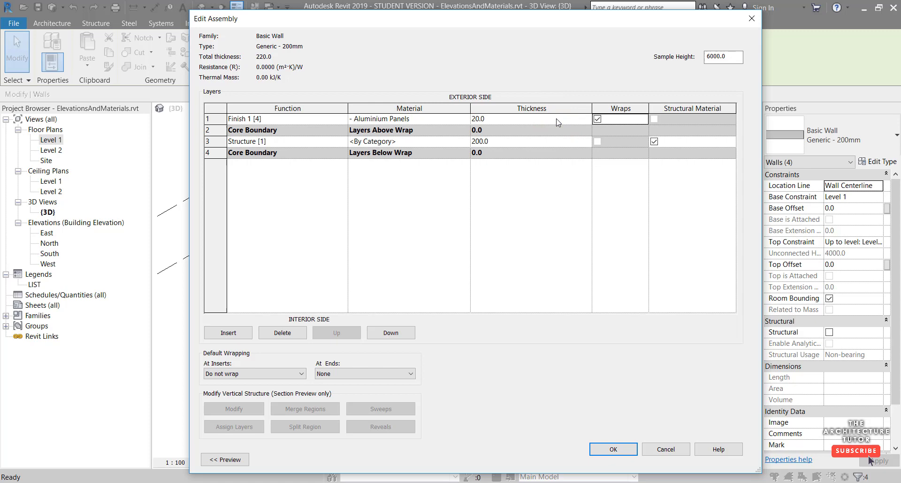
{"action": "left_click", "coordinate": [614, 448]}
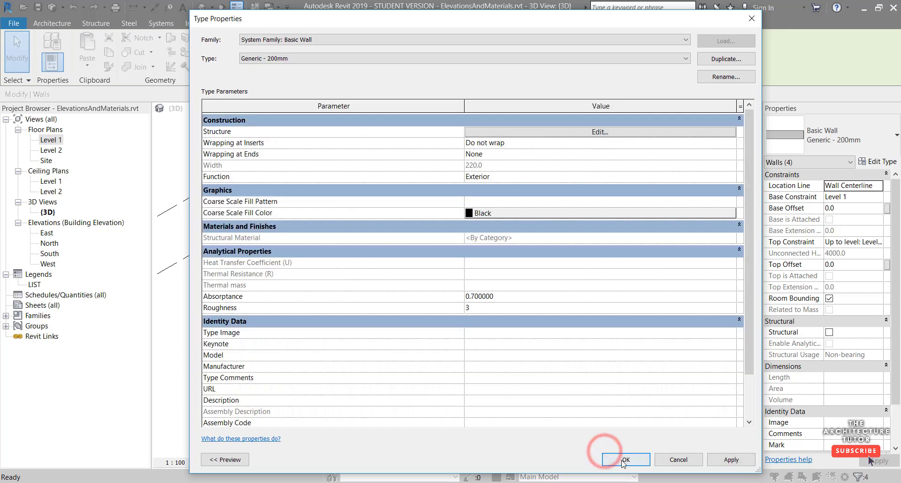
{"action": "left_click", "coordinate": [626, 459]}
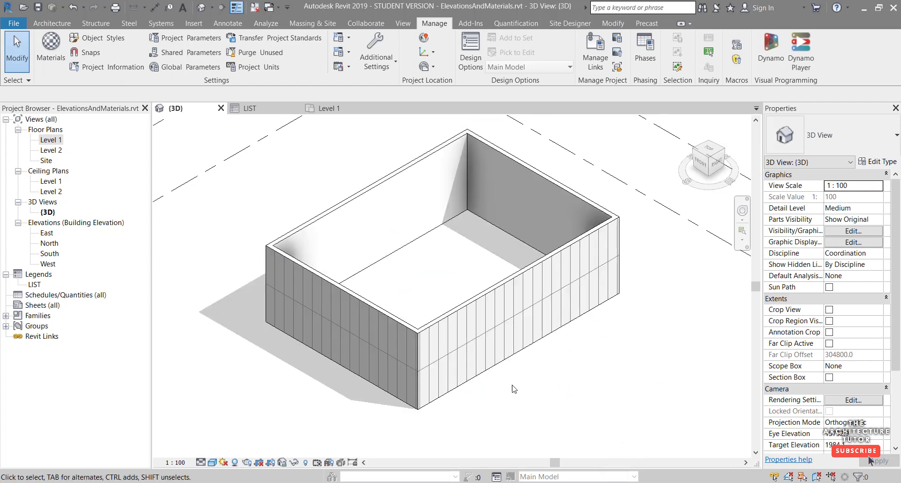
{"action": "mouse_move", "coordinate": [610, 342]}
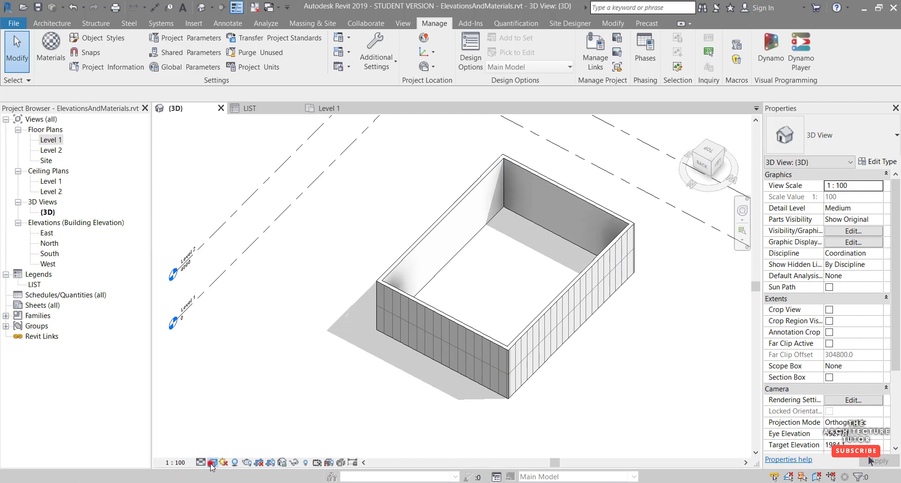
Step: Switch the 3D view to Realistic style and orbit to inspect panels at a box corner
{"action": "left_click", "coordinate": [212, 461]}
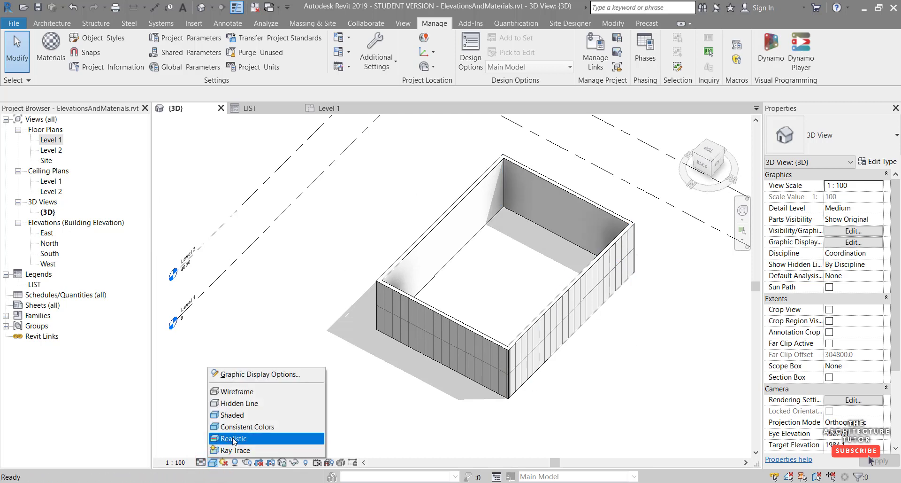
{"action": "left_click", "coordinate": [233, 438]}
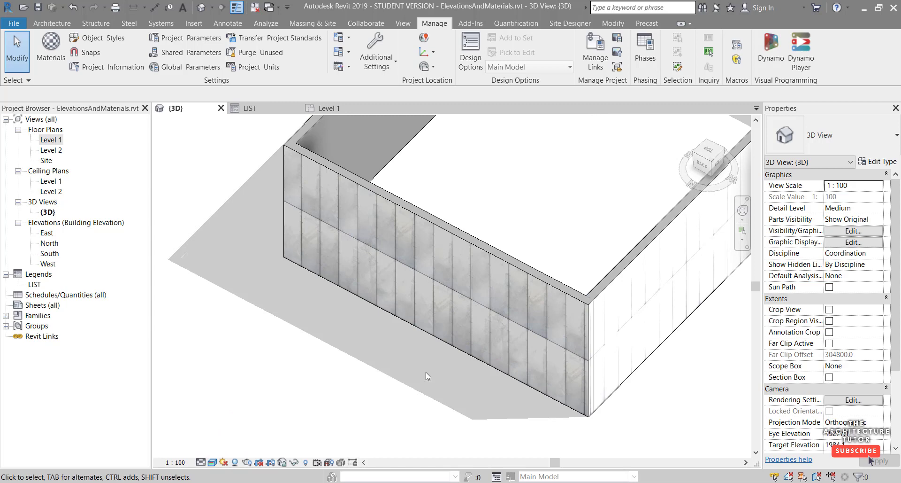
{"action": "left_click_drag", "start_coordinate": [428, 375], "coordinate": [679, 353]}
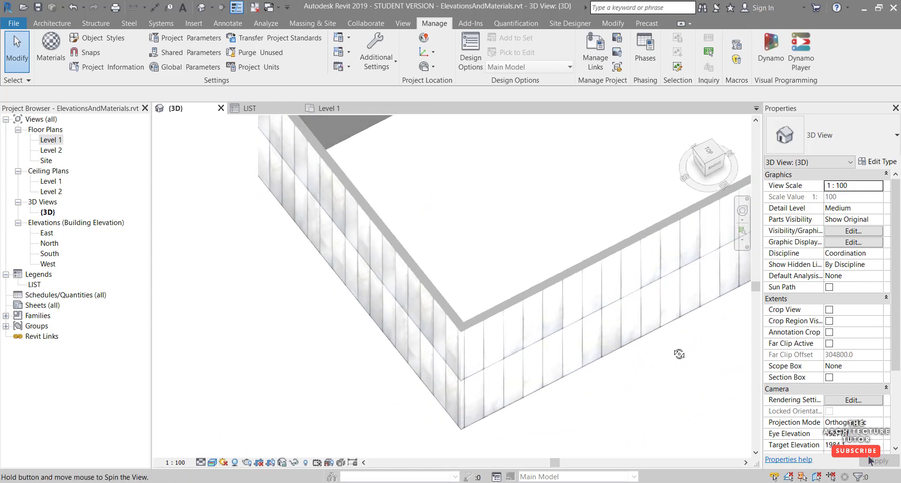
{"action": "left_click_drag", "start_coordinate": [679, 354], "coordinate": [641, 338]}
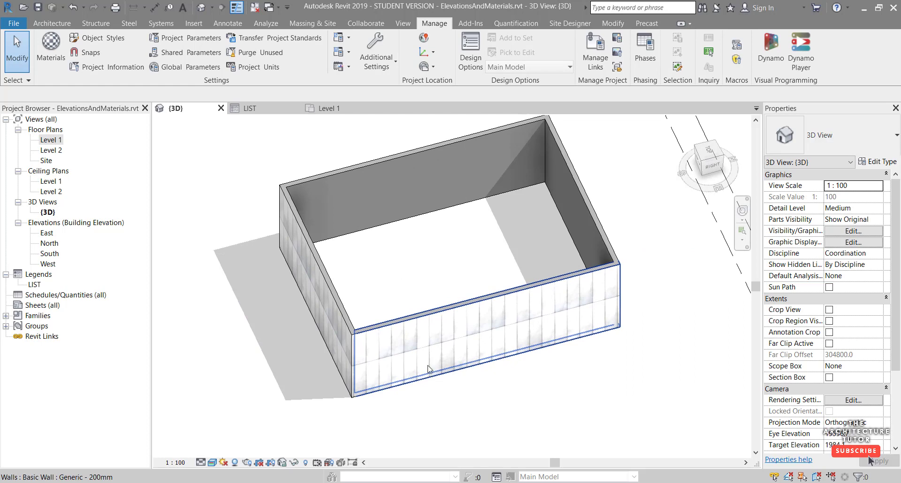
{"action": "mouse_move", "coordinate": [485, 305]}
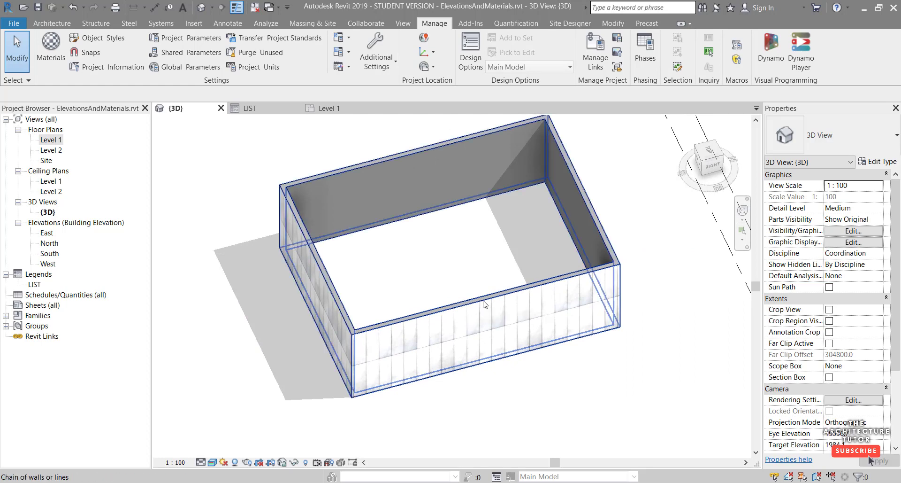
Step: Select all four box walls and change them to the Generic - 300mm type
{"action": "left_click", "coordinate": [861, 140]}
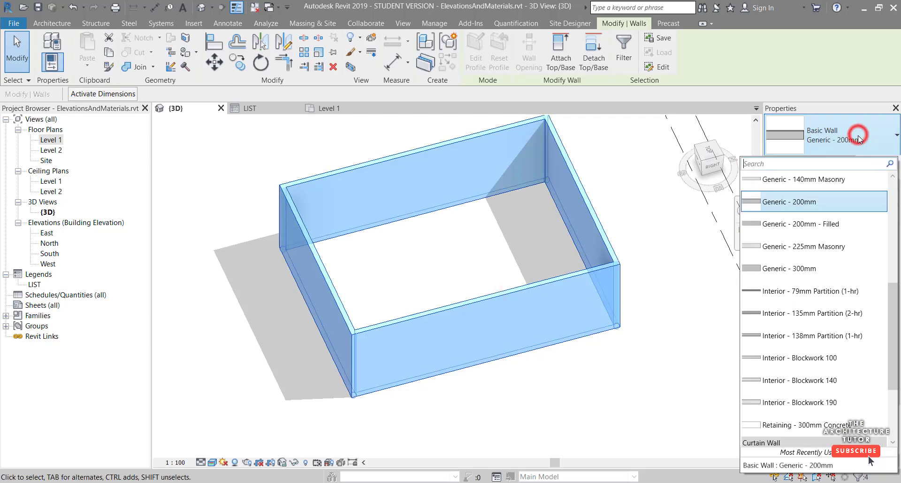
{"action": "left_click", "coordinate": [790, 268]}
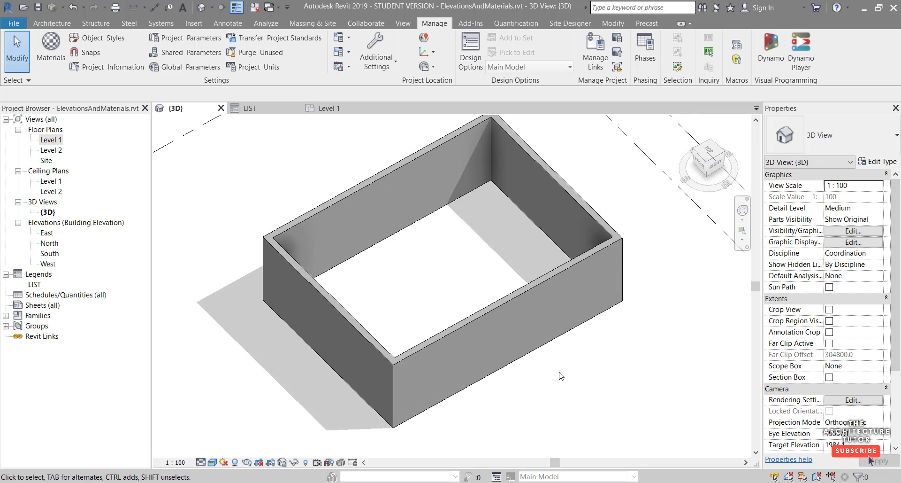
{"action": "mouse_move", "coordinate": [553, 378]}
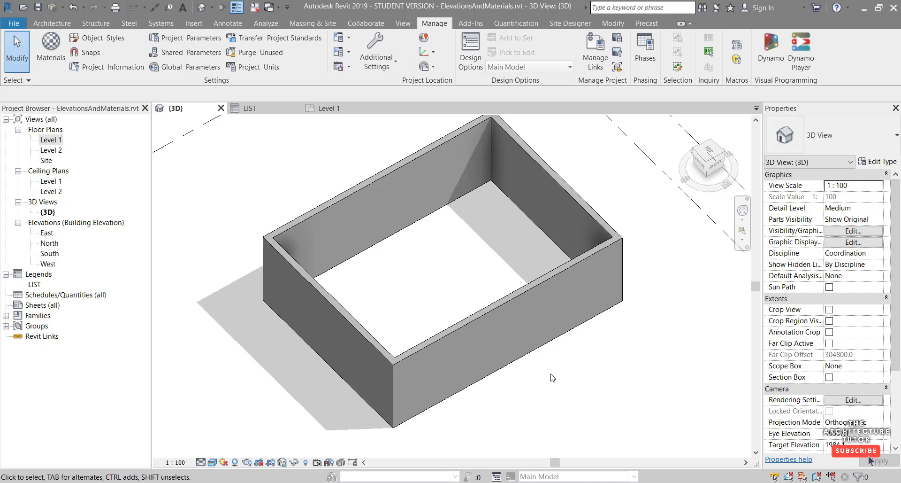
{"action": "mouse_move", "coordinate": [571, 377]}
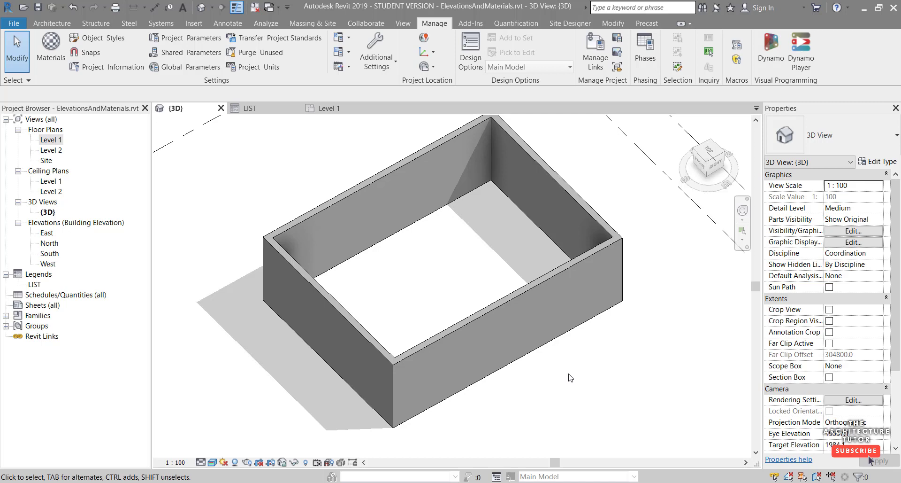
{"action": "mouse_move", "coordinate": [615, 27]}
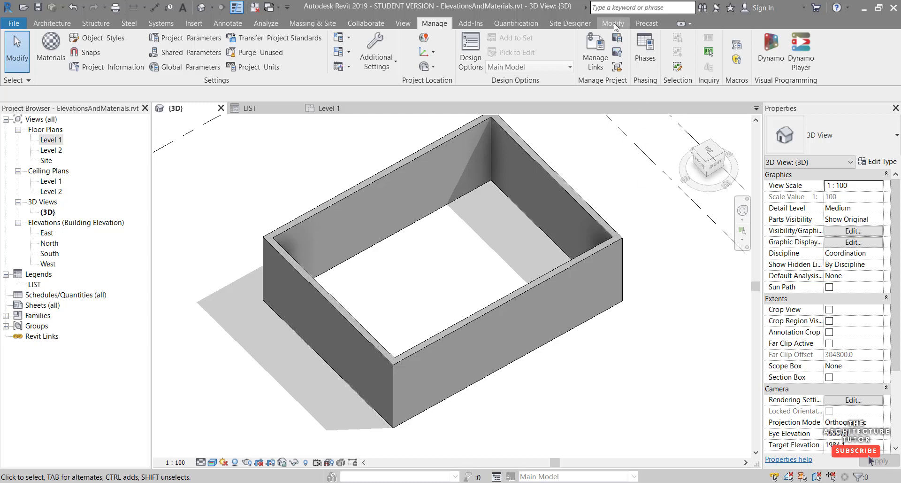
Step: Paint the left and right outer faces and inner wall faces with Aluminium Panels
{"action": "left_click", "coordinate": [613, 23]}
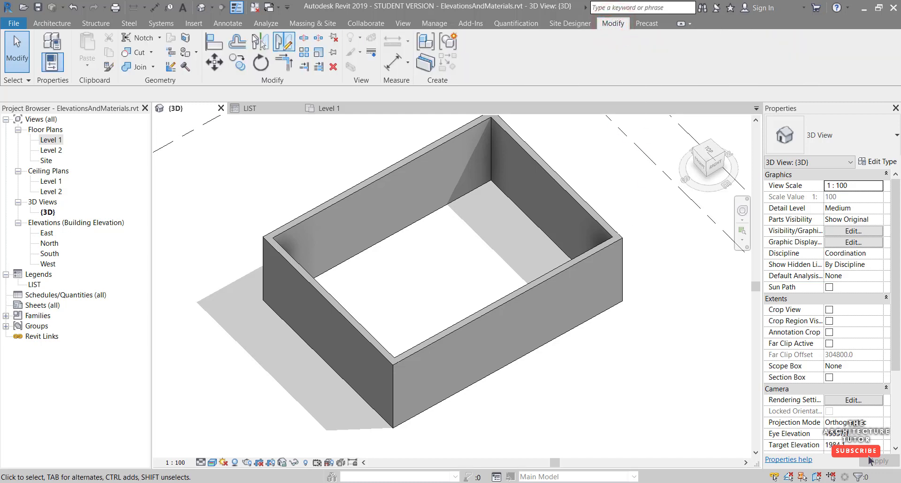
{"action": "mouse_move", "coordinate": [184, 52]}
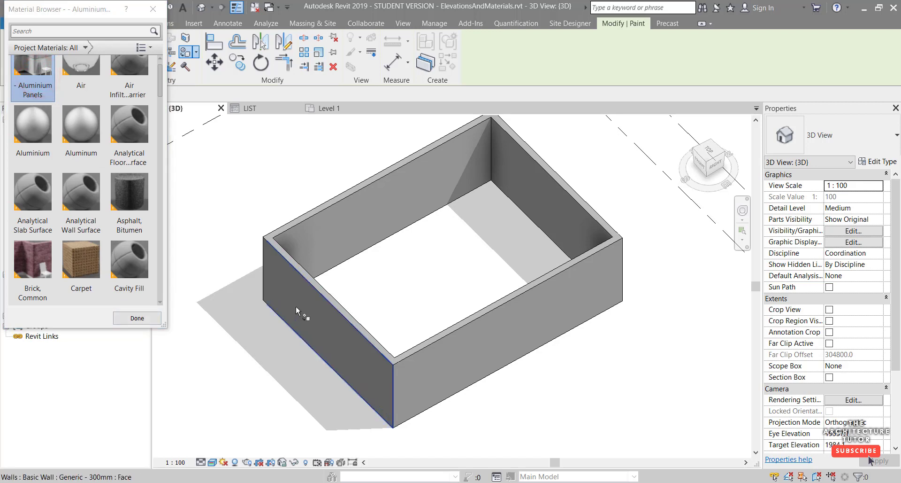
{"action": "mouse_move", "coordinate": [415, 359]}
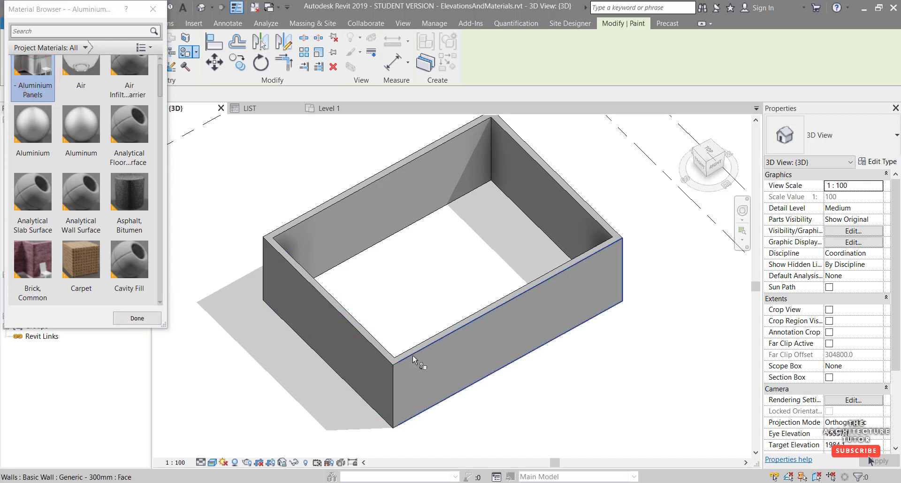
{"action": "mouse_move", "coordinate": [415, 360]}
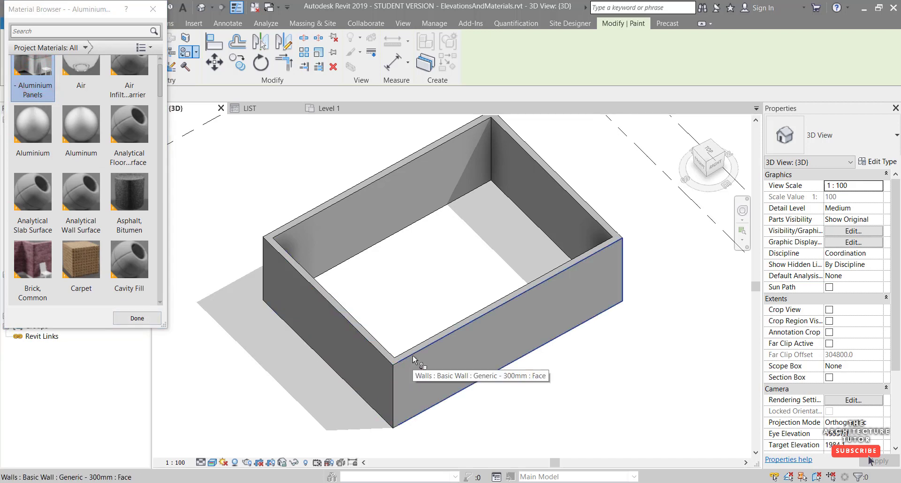
{"action": "left_click", "coordinate": [415, 360]}
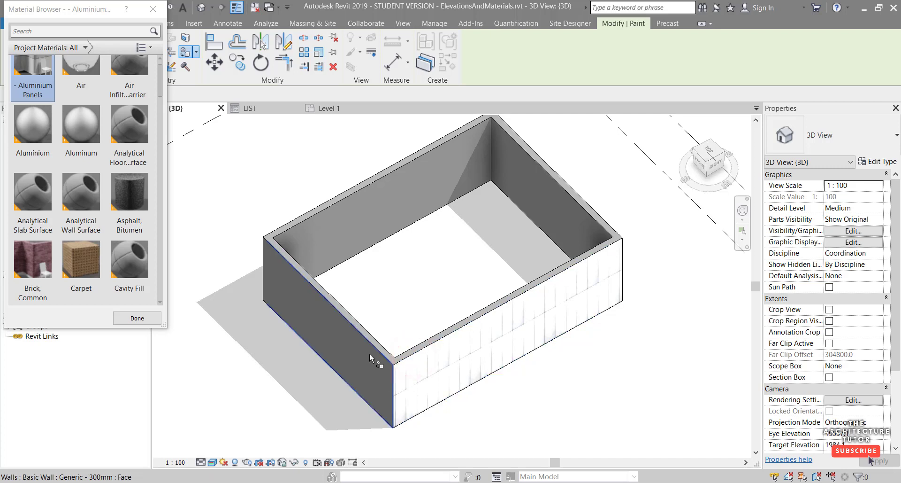
{"action": "left_click", "coordinate": [371, 353]}
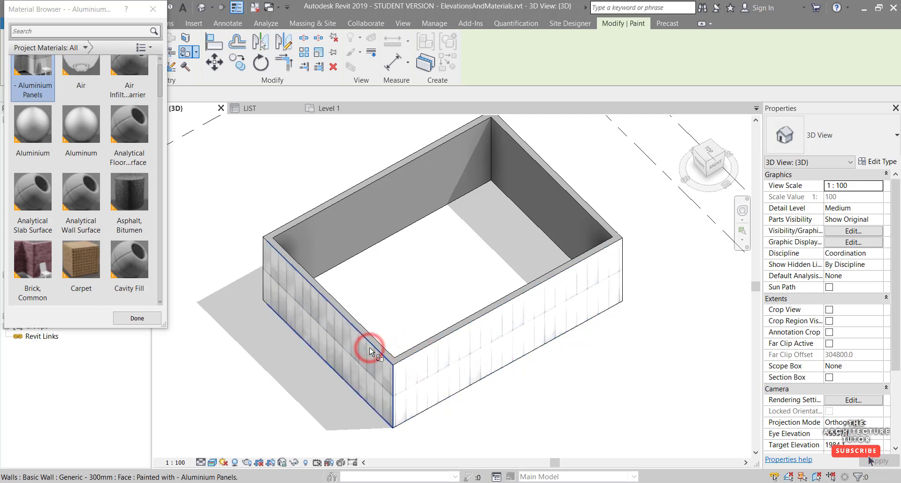
{"action": "left_click", "coordinate": [546, 182]}
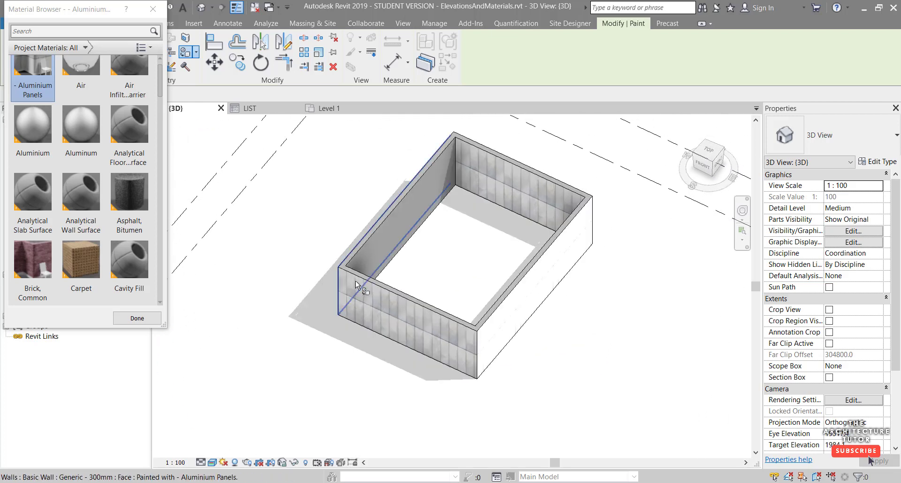
{"action": "left_click", "coordinate": [137, 318]}
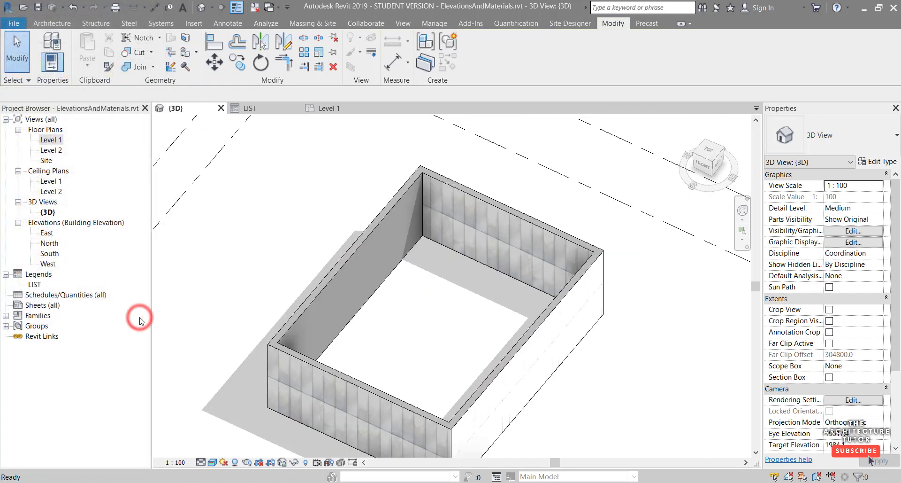
{"action": "mouse_move", "coordinate": [264, 204]}
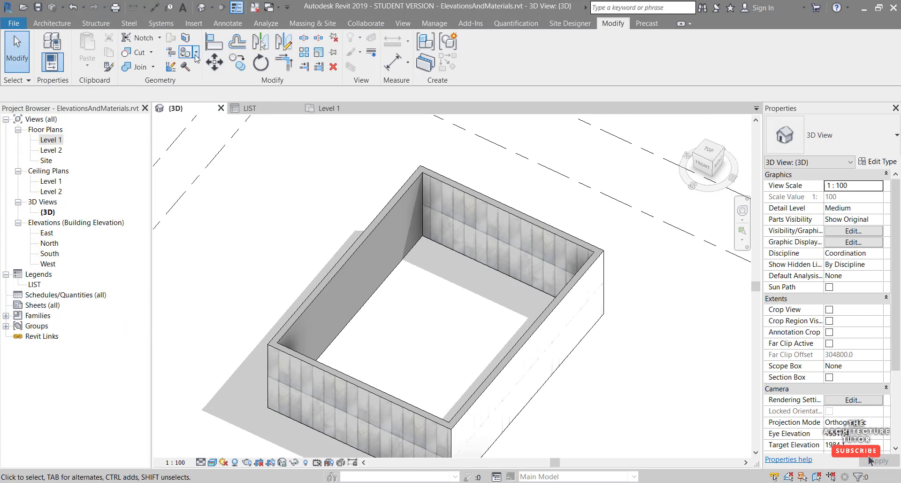
Step: Expose the Remove Paint option under the Paint split button
{"action": "left_click", "coordinate": [195, 52]}
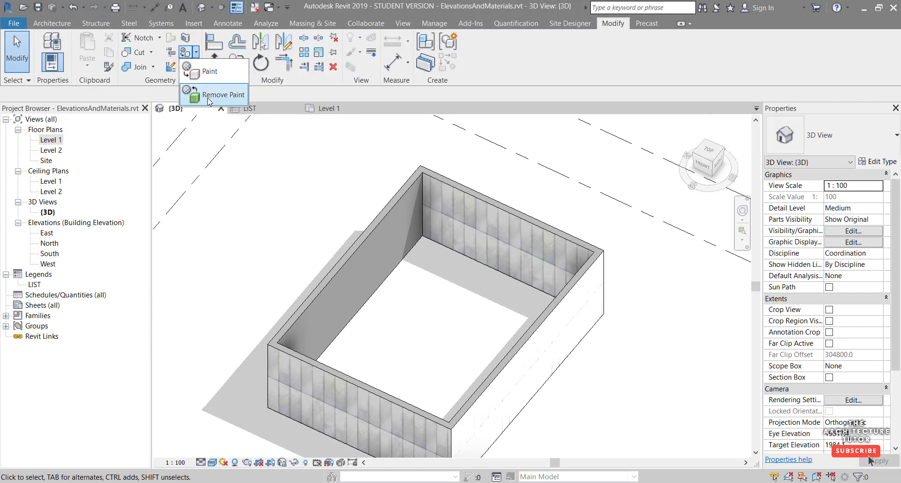
{"action": "mouse_move", "coordinate": [458, 204]}
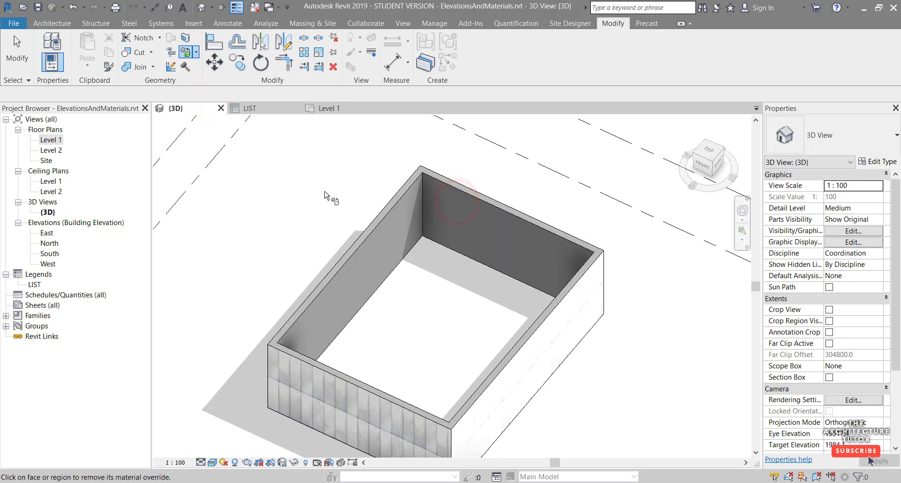
{"action": "mouse_move", "coordinate": [326, 196]}
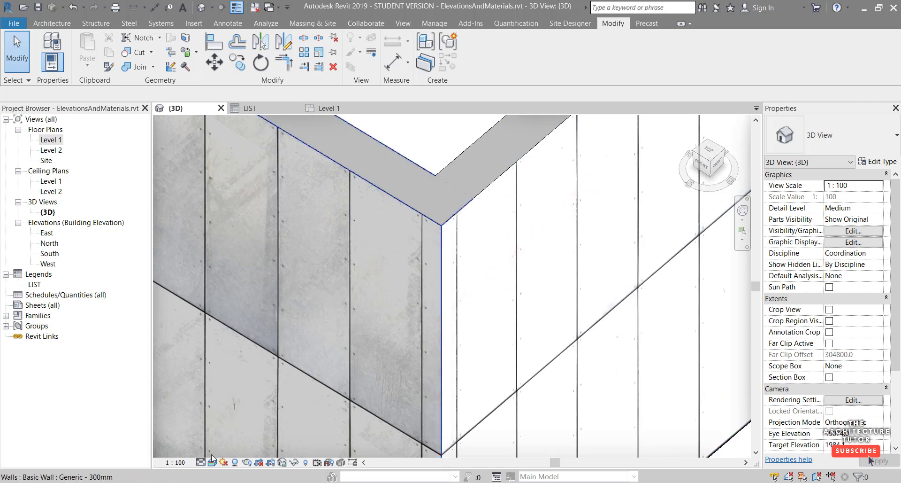
Step: Set the close-up corner view to the Hidden Line visual style
{"action": "left_click", "coordinate": [212, 461]}
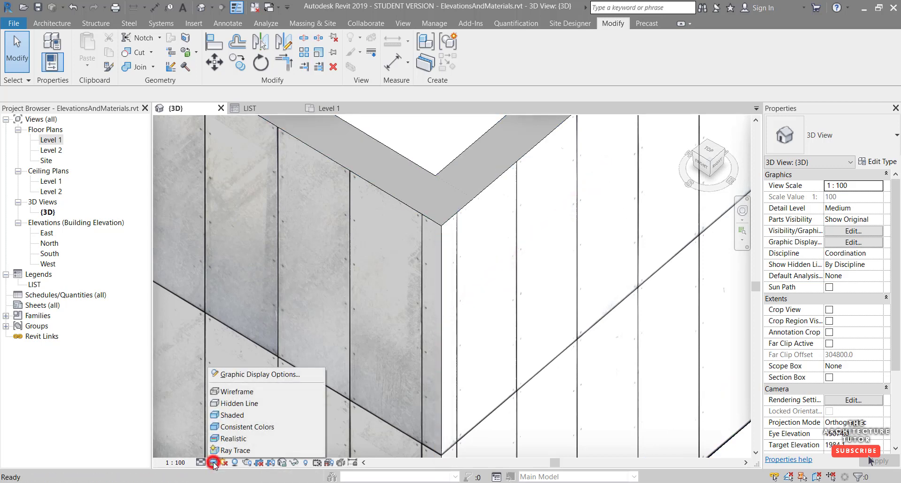
{"action": "mouse_move", "coordinate": [244, 411]}
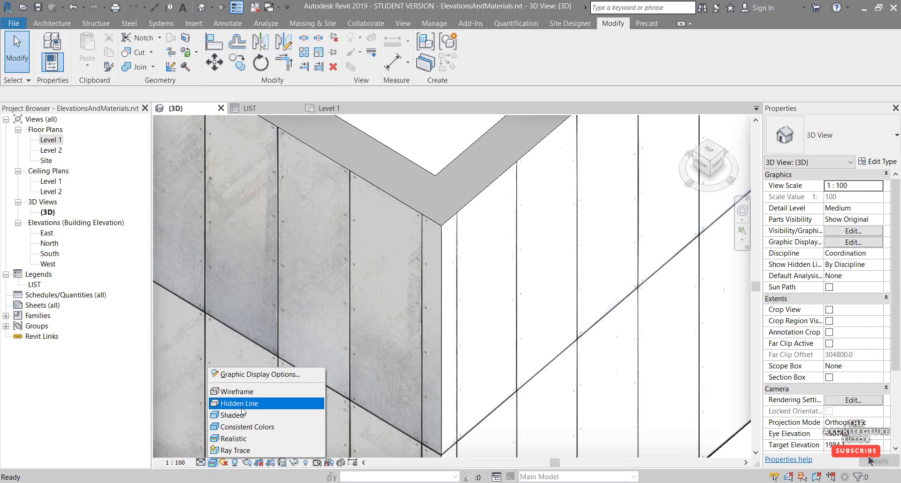
{"action": "left_click", "coordinate": [240, 402]}
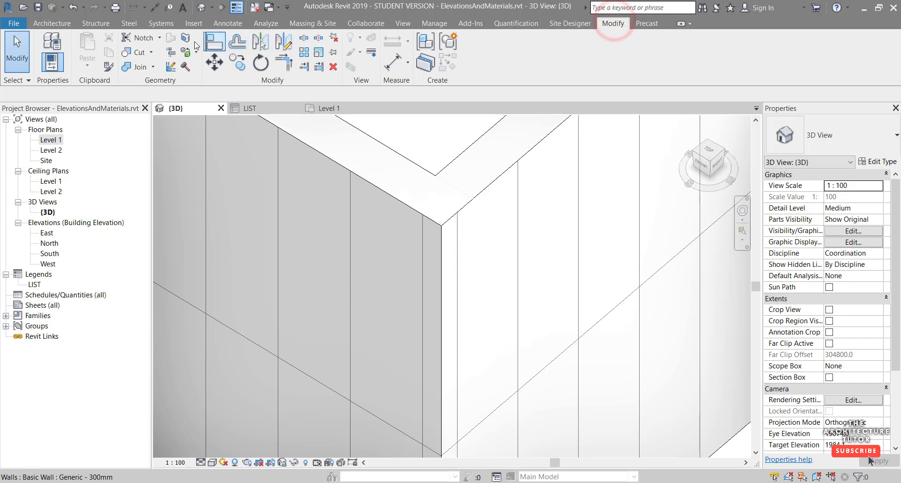
Step: Align a right-face and a left-face panel joint to the wall corner edge
{"action": "left_click", "coordinate": [210, 41]}
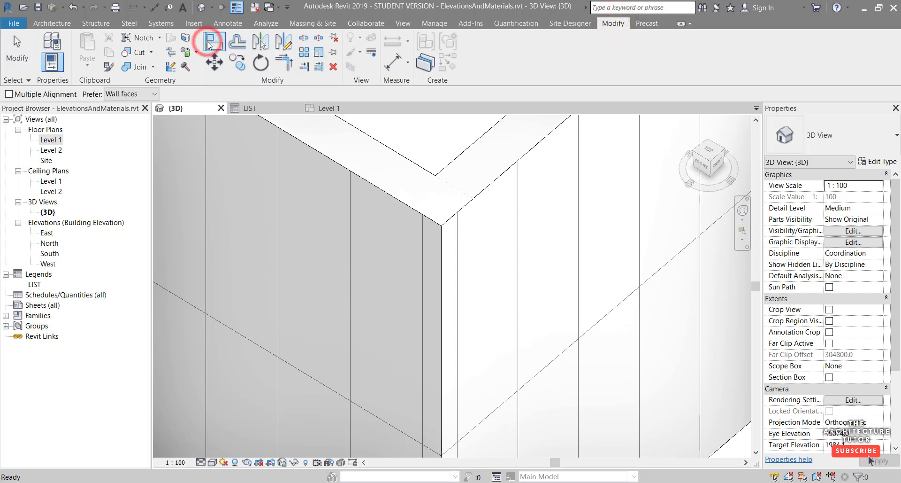
{"action": "mouse_move", "coordinate": [413, 216]}
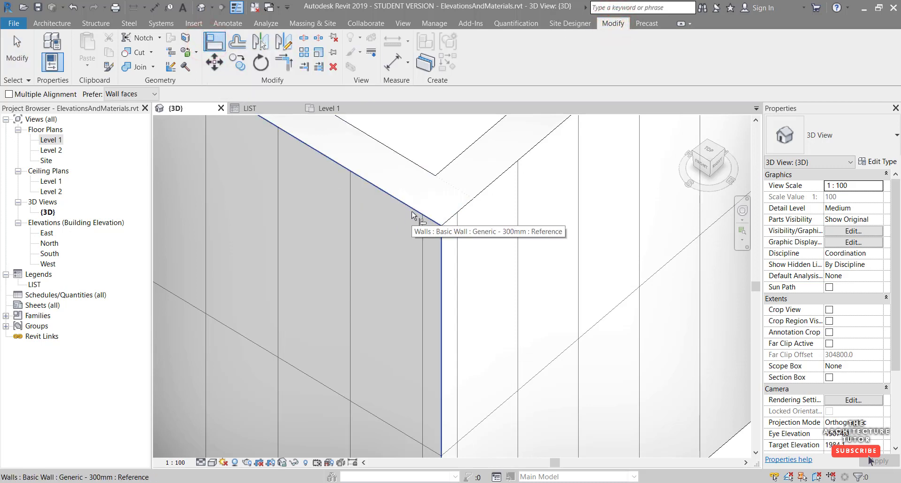
{"action": "left_click", "coordinate": [407, 207]}
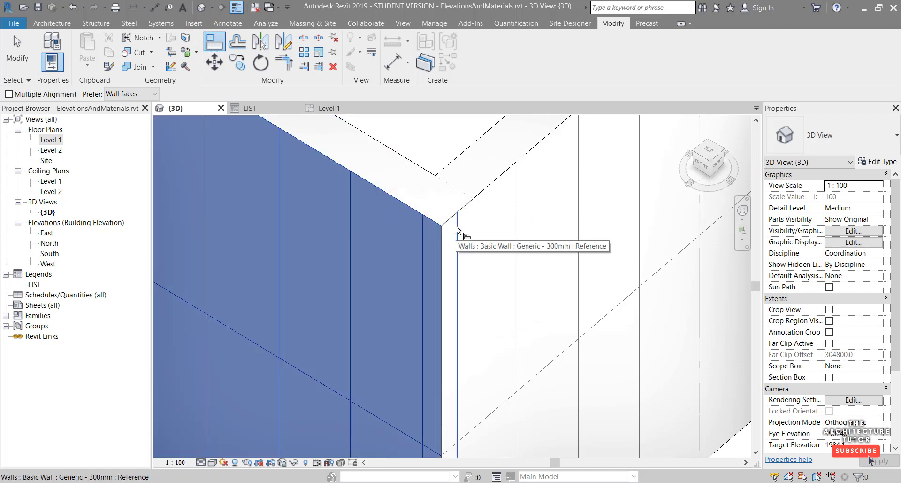
{"action": "left_click", "coordinate": [457, 229]}
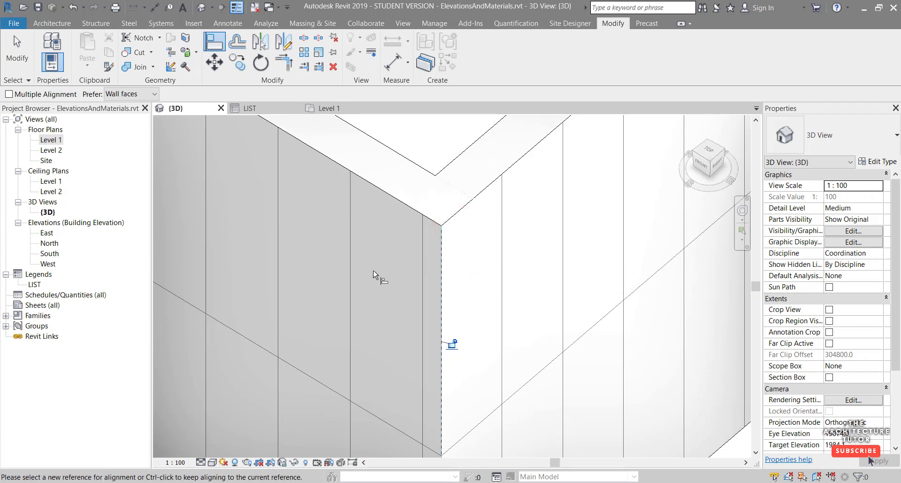
{"action": "mouse_move", "coordinate": [468, 210]}
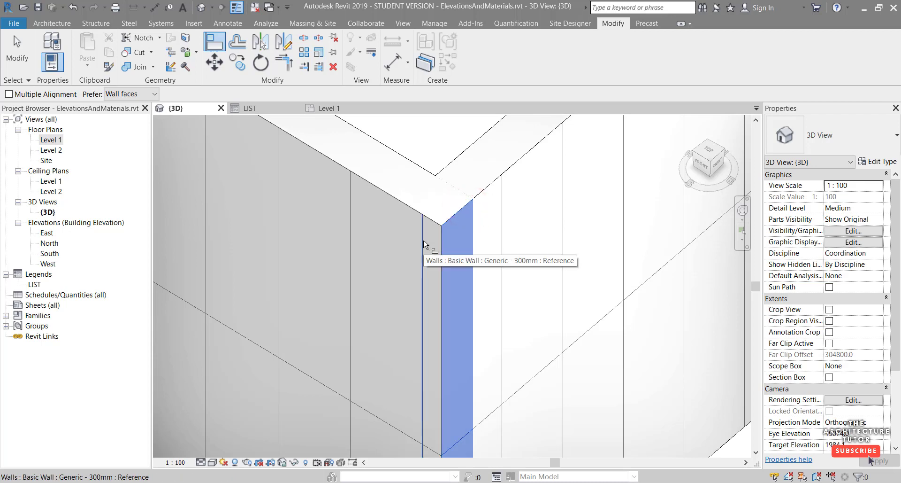
{"action": "left_click", "coordinate": [424, 244]}
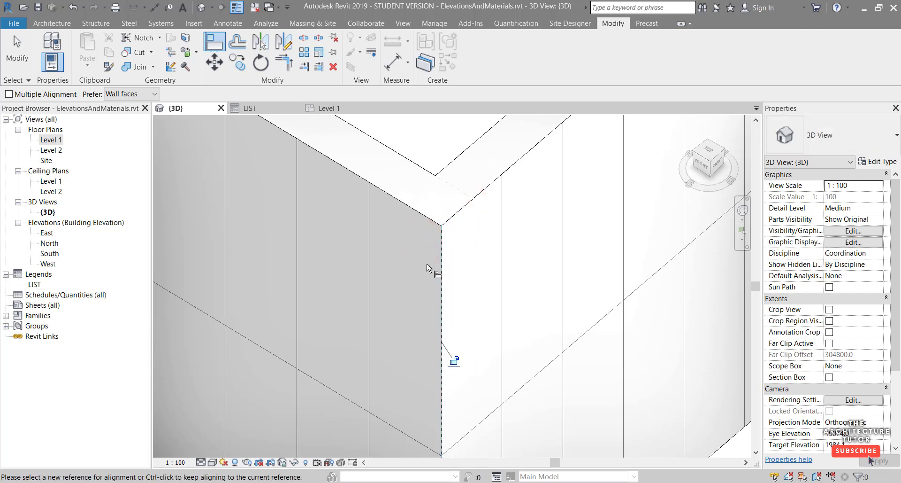
{"action": "mouse_move", "coordinate": [444, 246]}
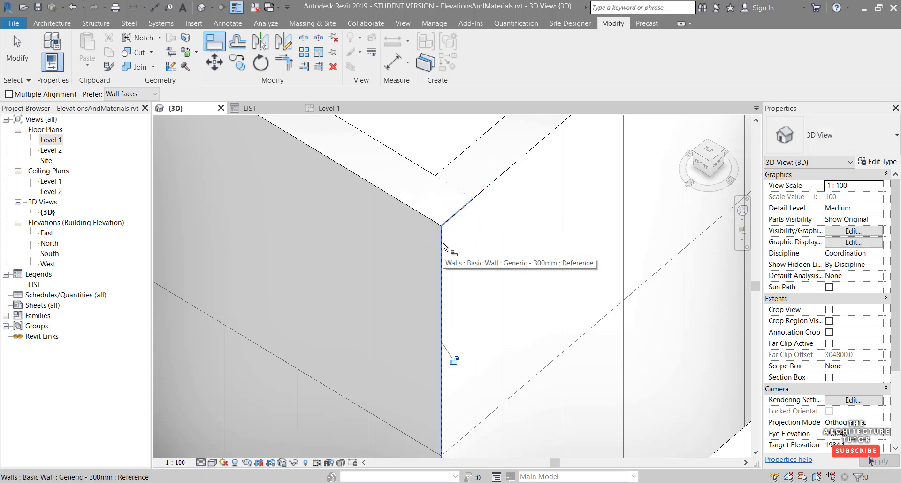